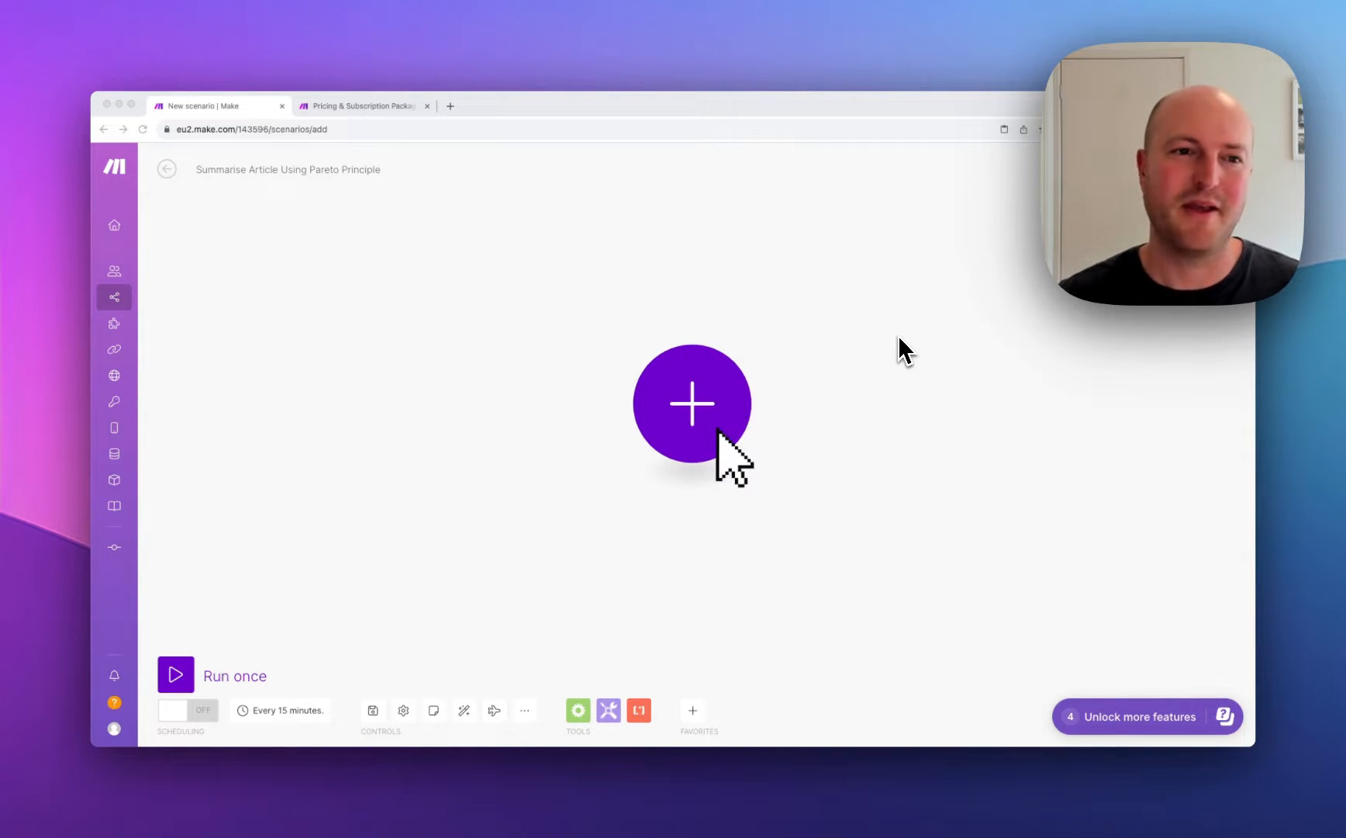
Step: Add a Slack Watch Public Channel Messages trigger watching the article-input channel
{"action": "left_click", "coordinate": [692, 404]}
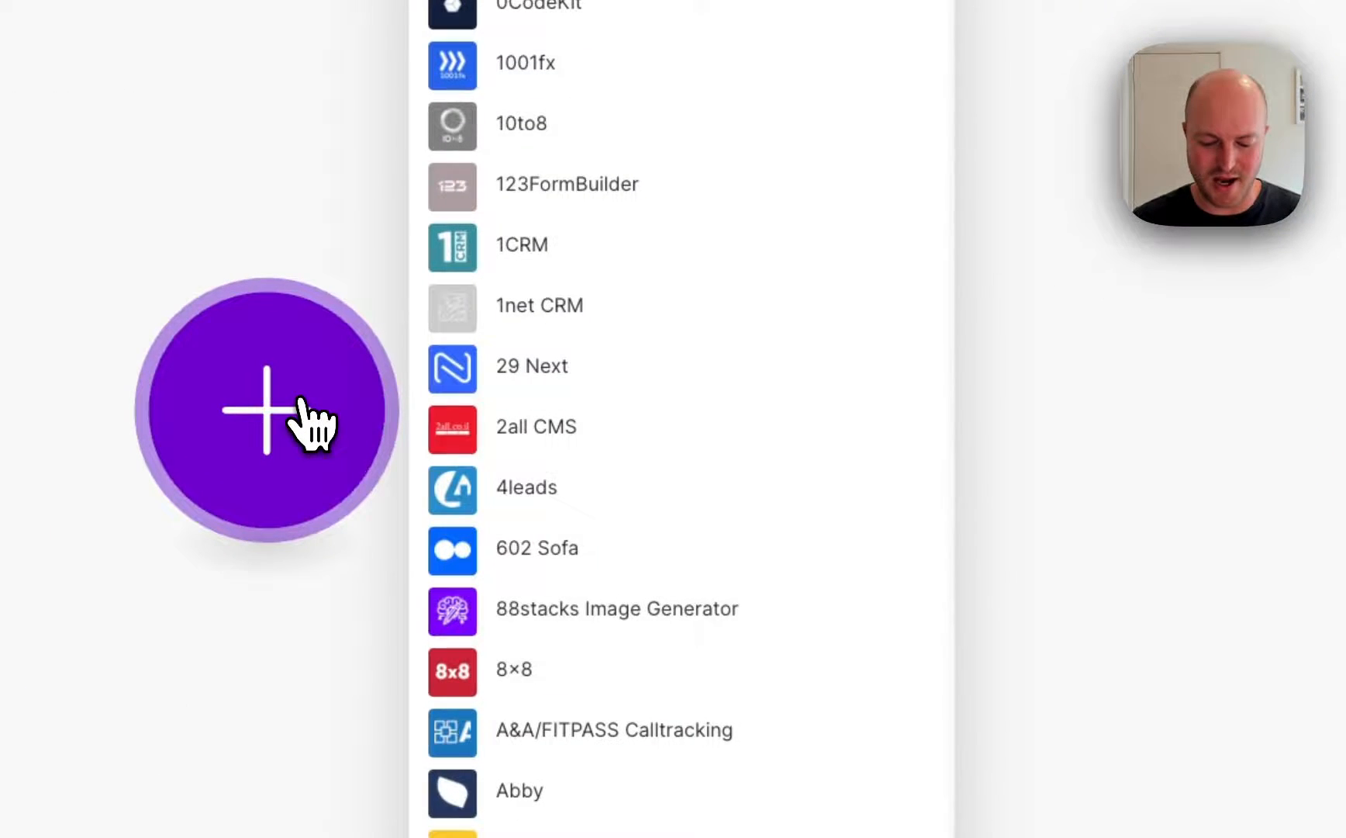
{"action": "type", "text": "slack"}
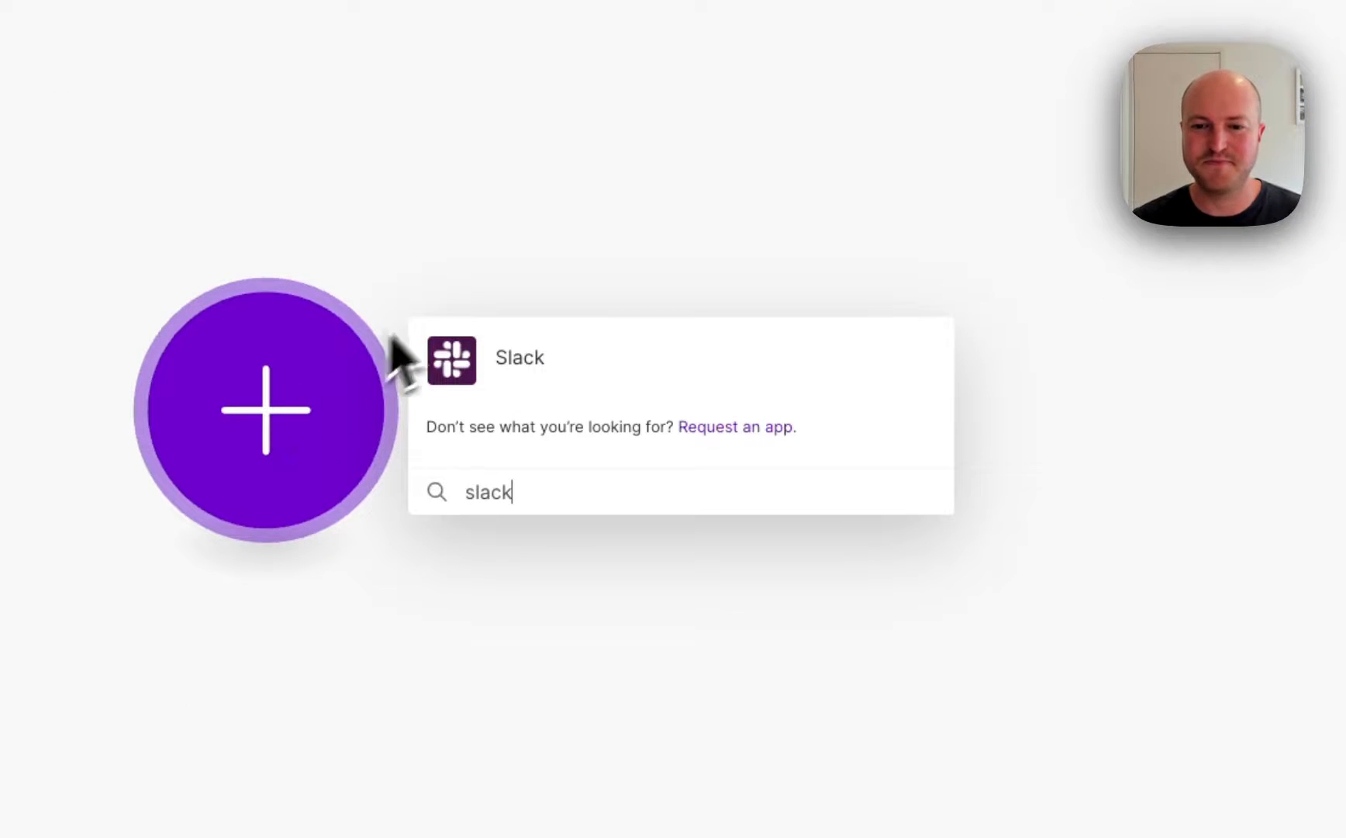
{"action": "left_click", "coordinate": [519, 356]}
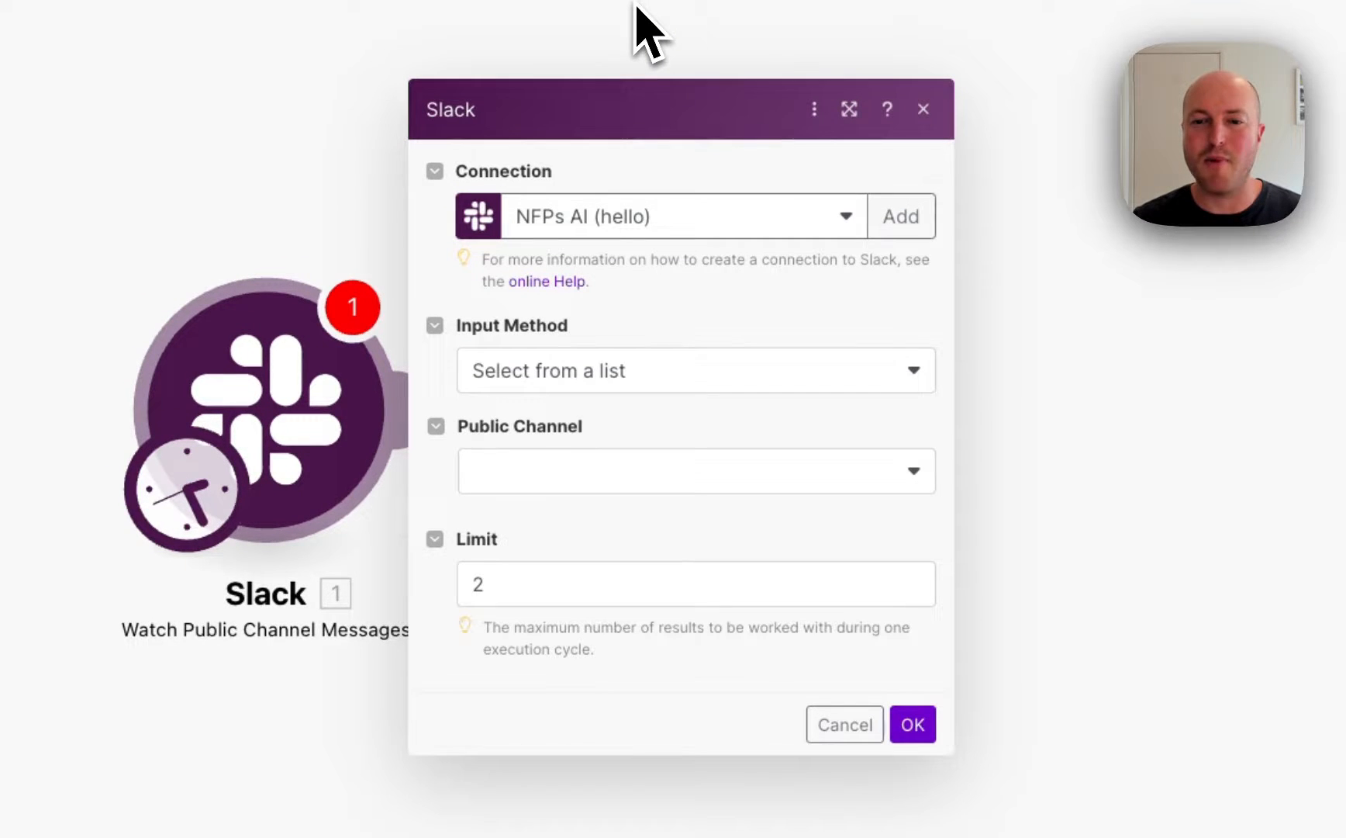
{"action": "mouse_move", "coordinate": [631, 288]}
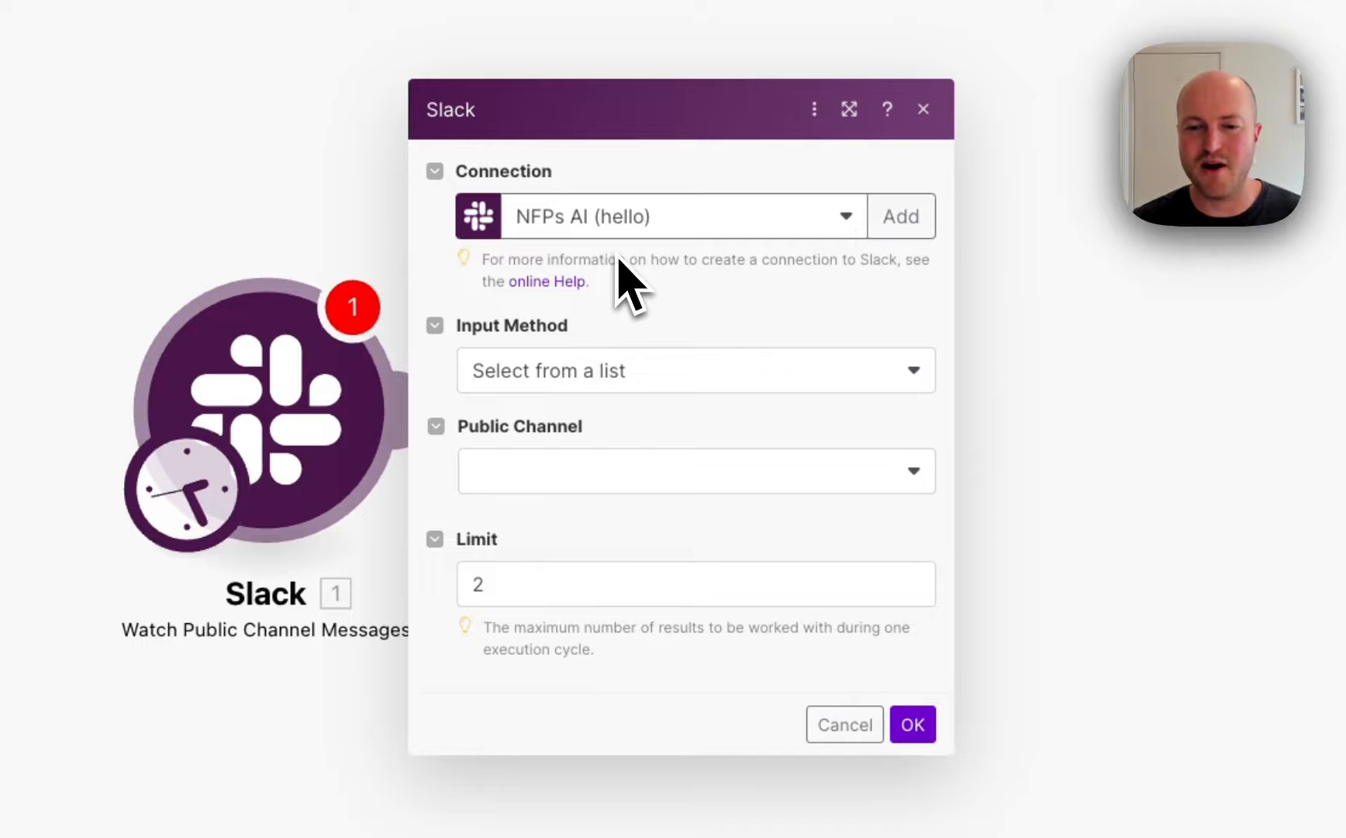
{"action": "left_click", "coordinate": [696, 471]}
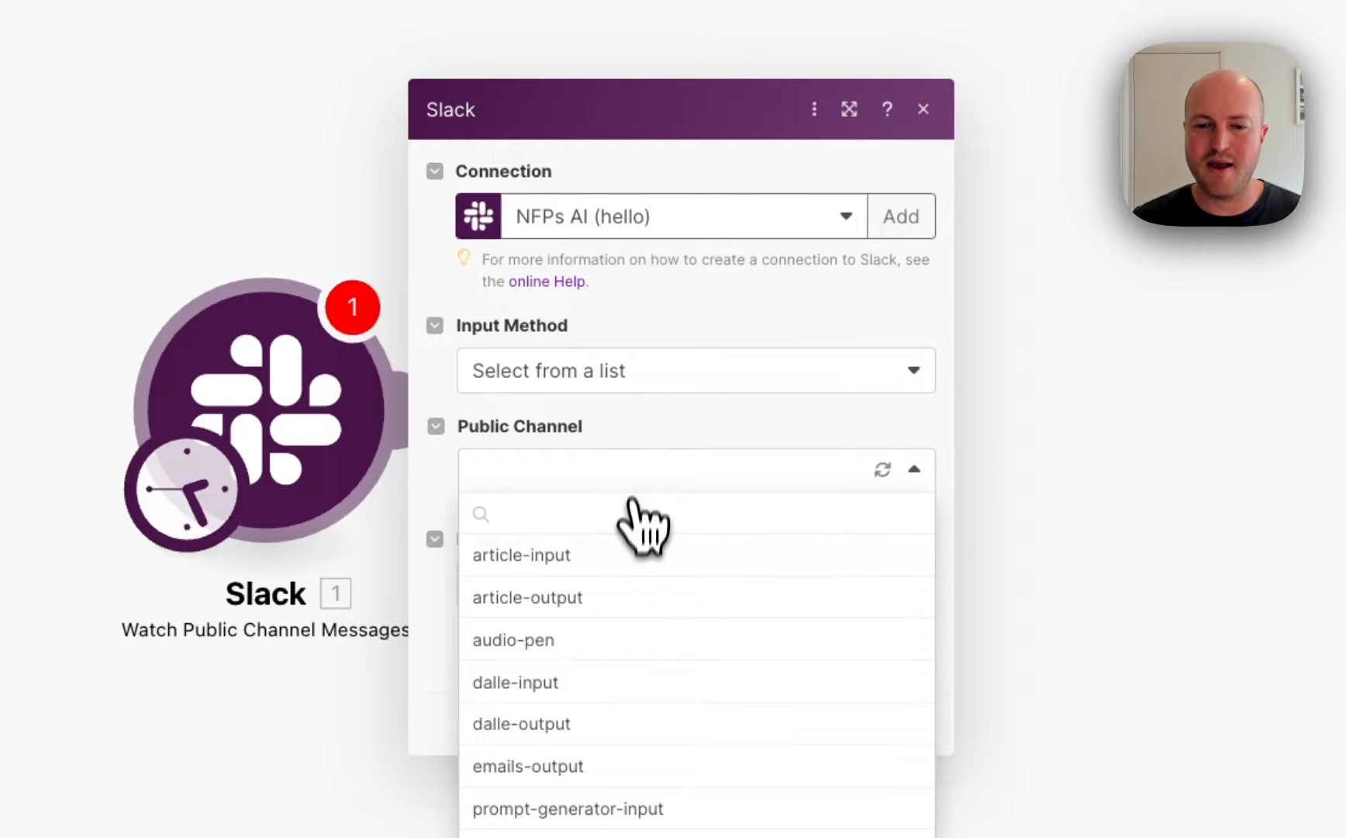
{"action": "mouse_move", "coordinate": [632, 593]}
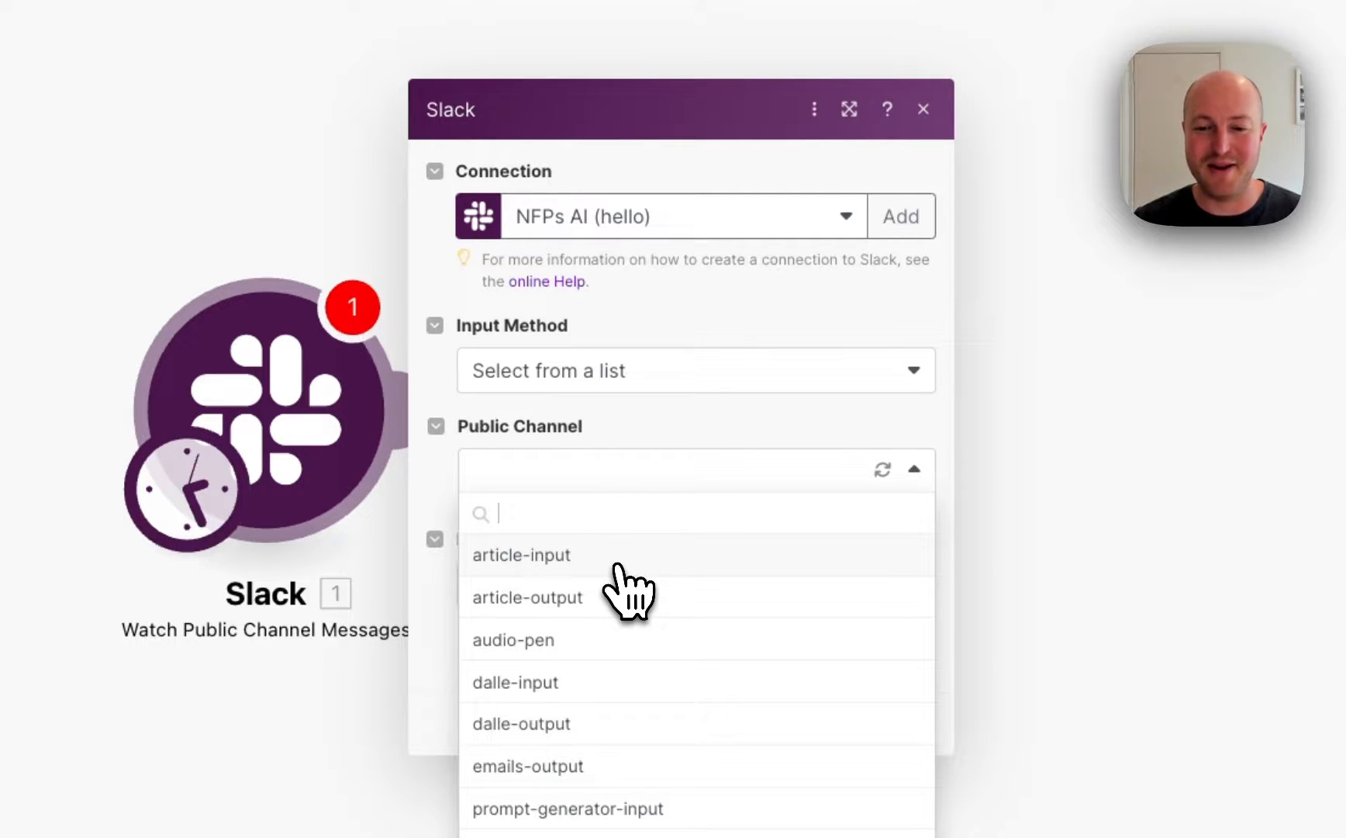
{"action": "left_click", "coordinate": [521, 554]}
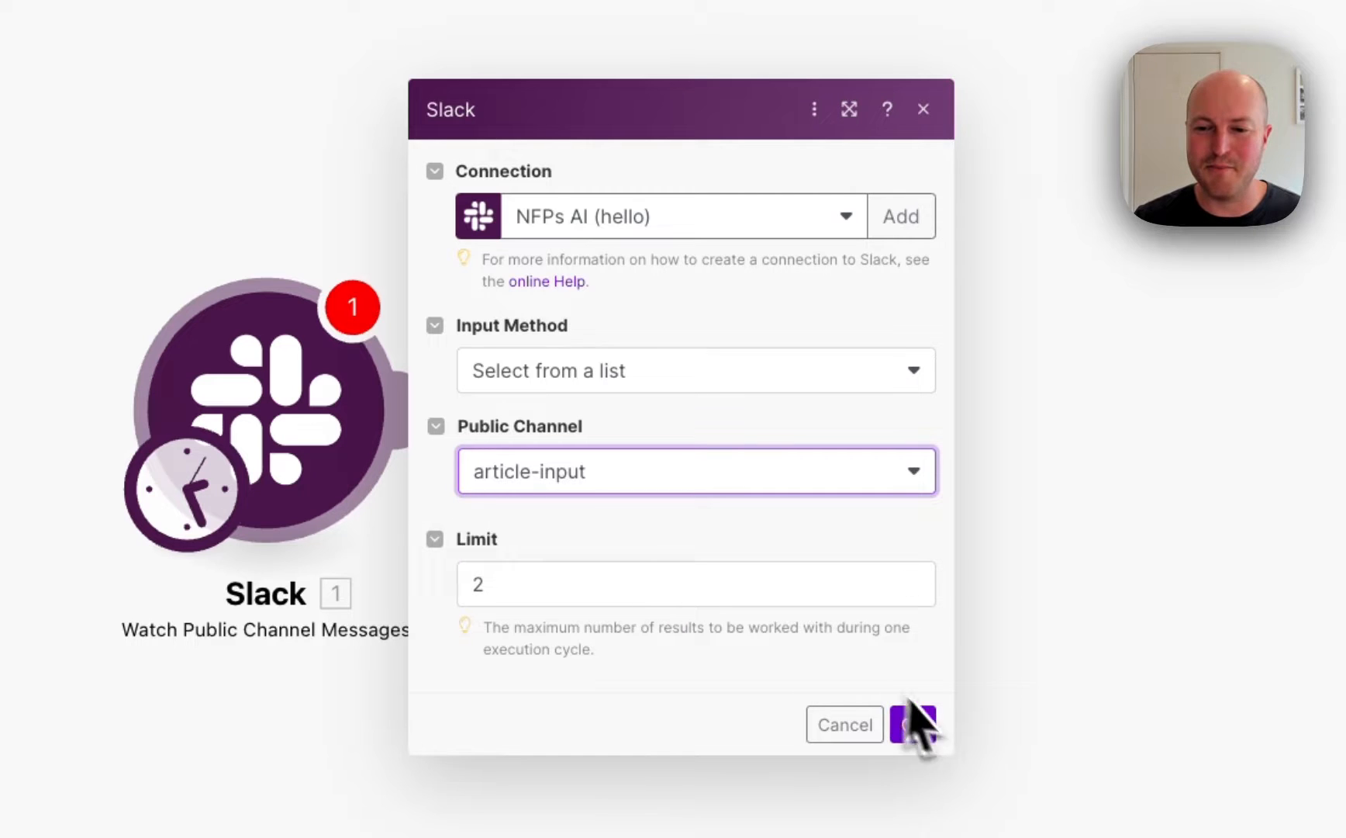
Step: Confirm the Slack trigger and add an HTTP 'Make a request' module after it
{"action": "left_click", "coordinate": [913, 725]}
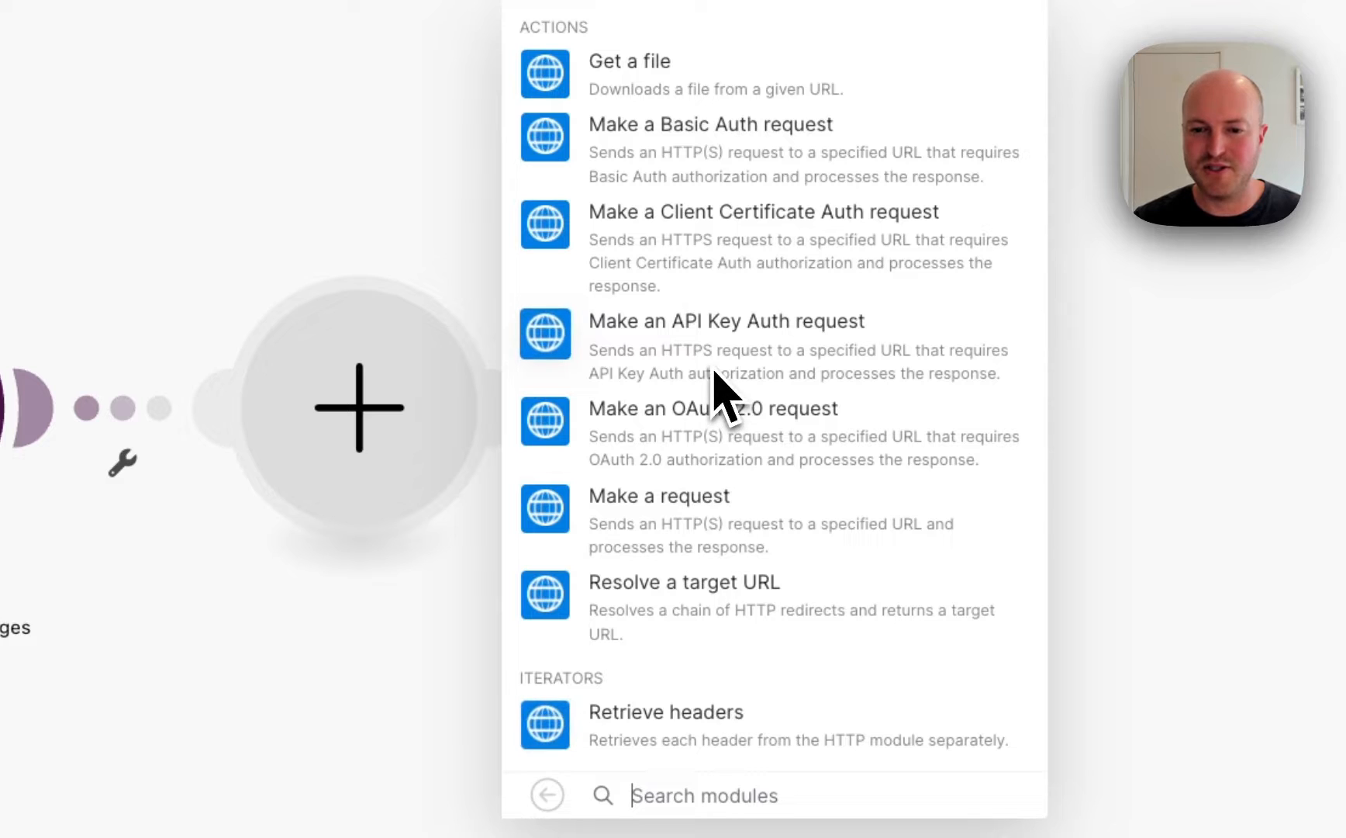
{"action": "left_click", "coordinate": [659, 495]}
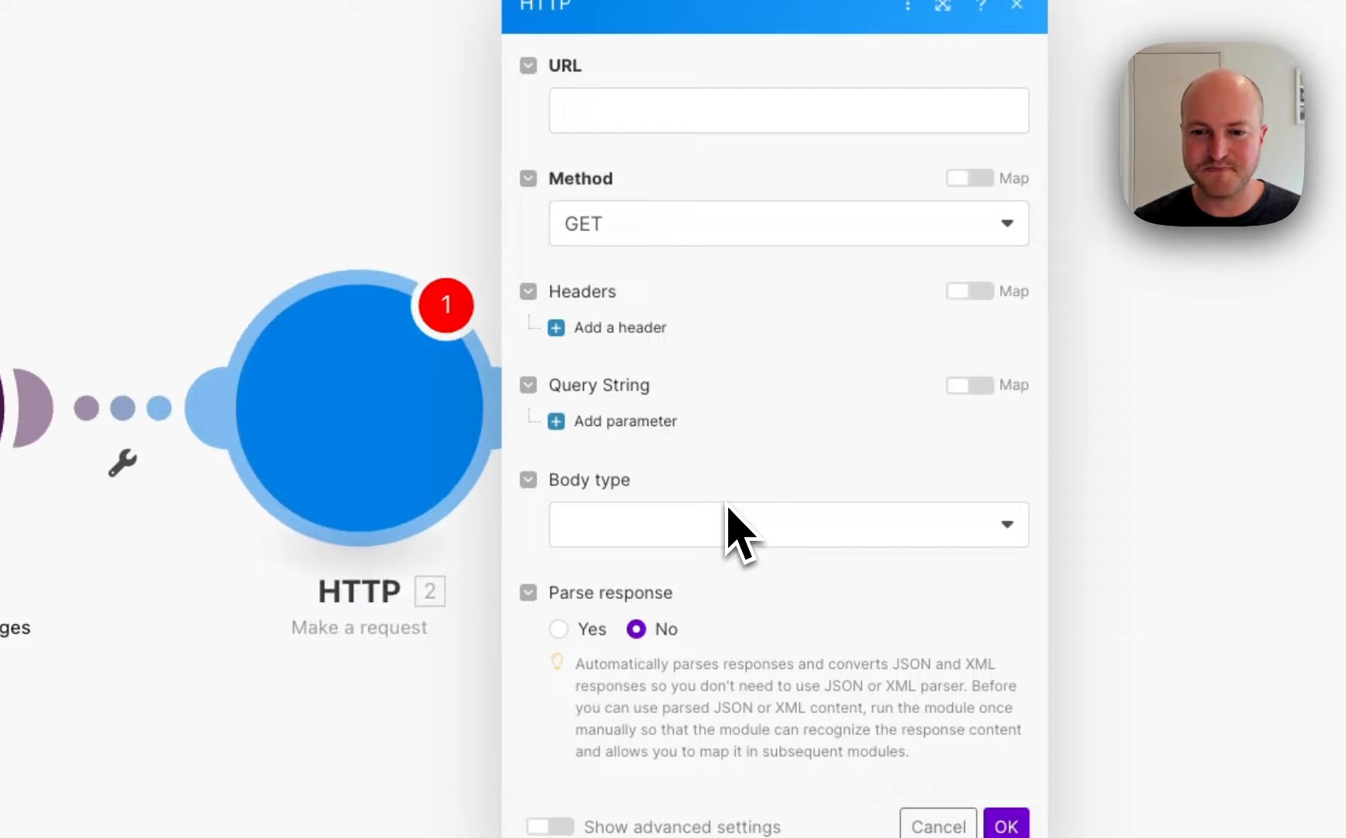
{"action": "left_click", "coordinate": [787, 110]}
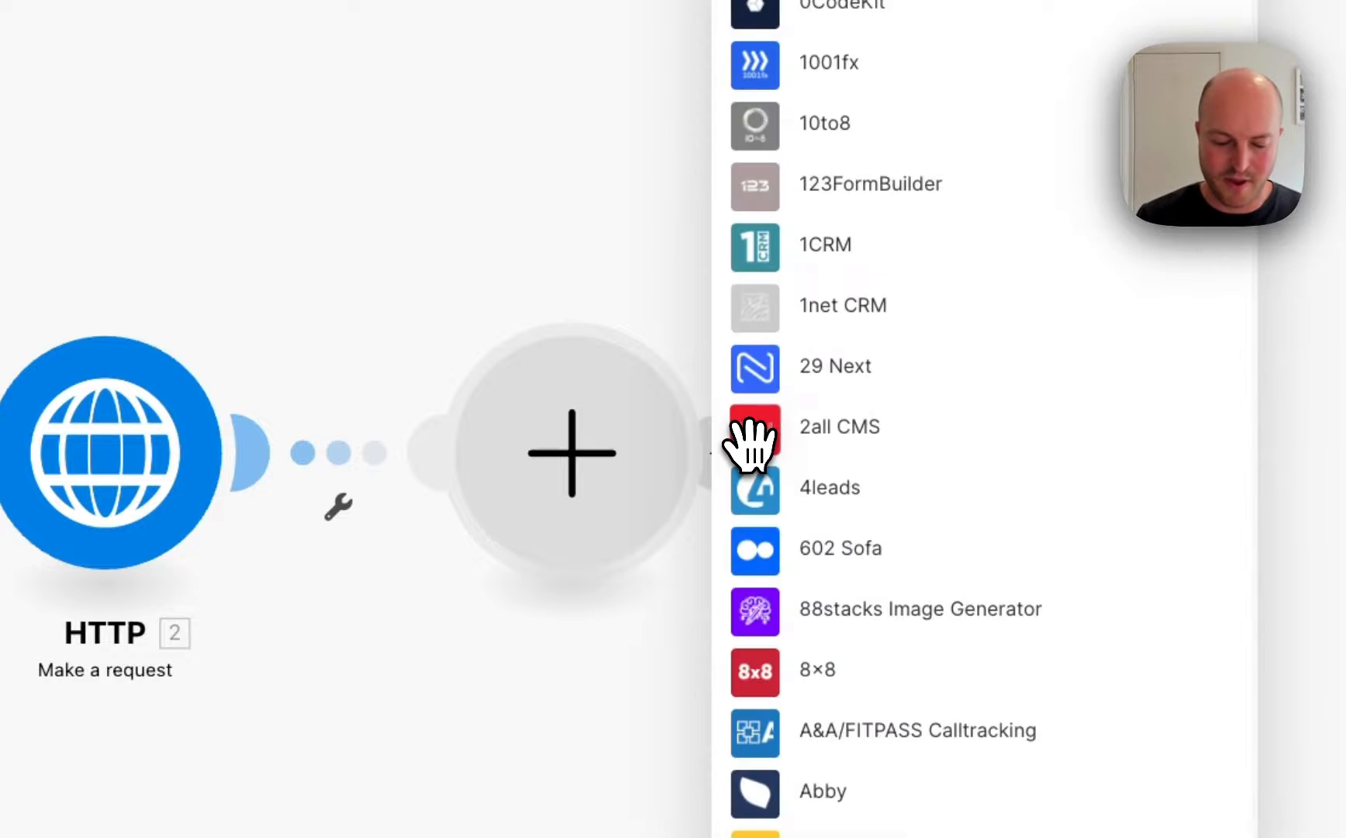
Step: Add an OpenAI Create a Chat Completion module using GPT-4 Turbo (gpt-4-1106-preview)
{"action": "type", "text": "opena"}
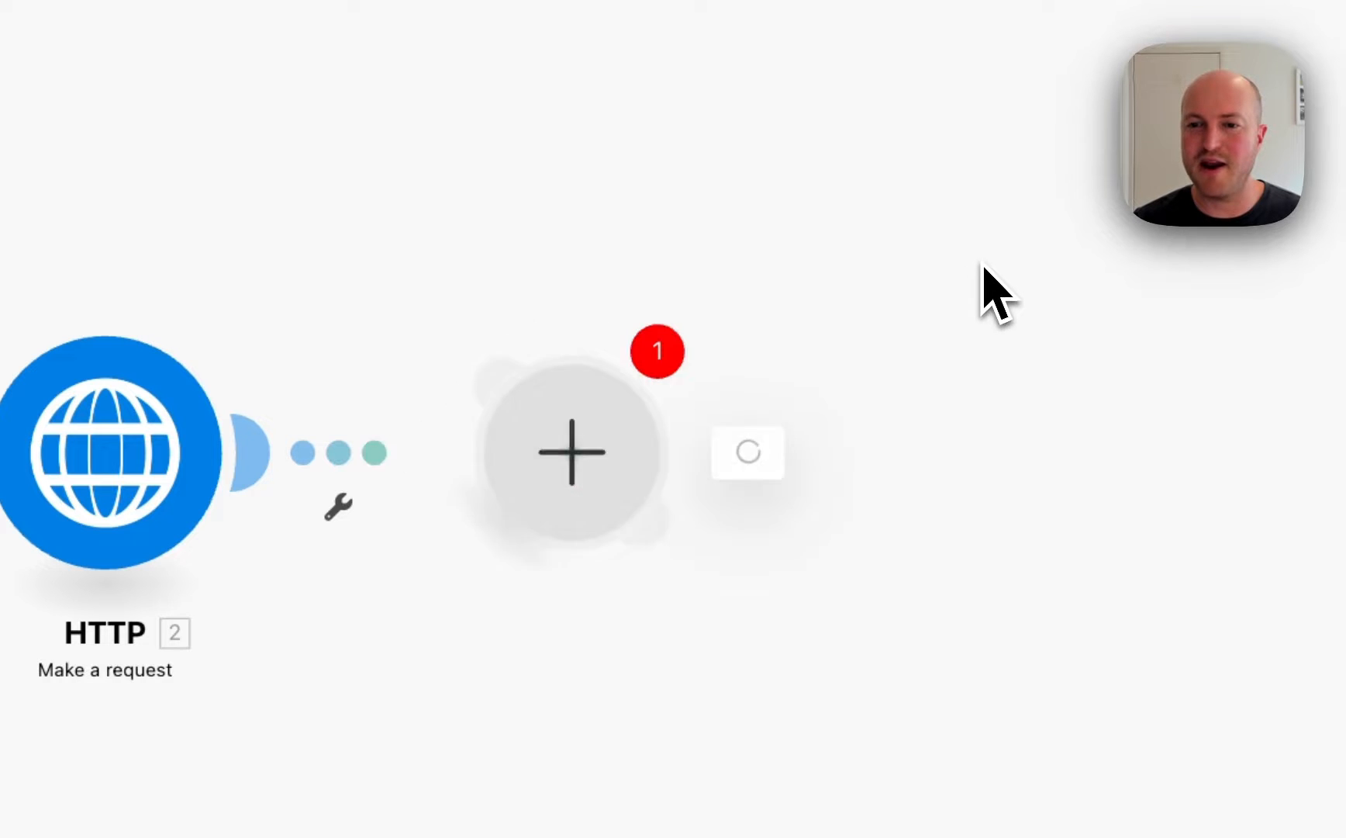
{"action": "left_click", "coordinate": [571, 452]}
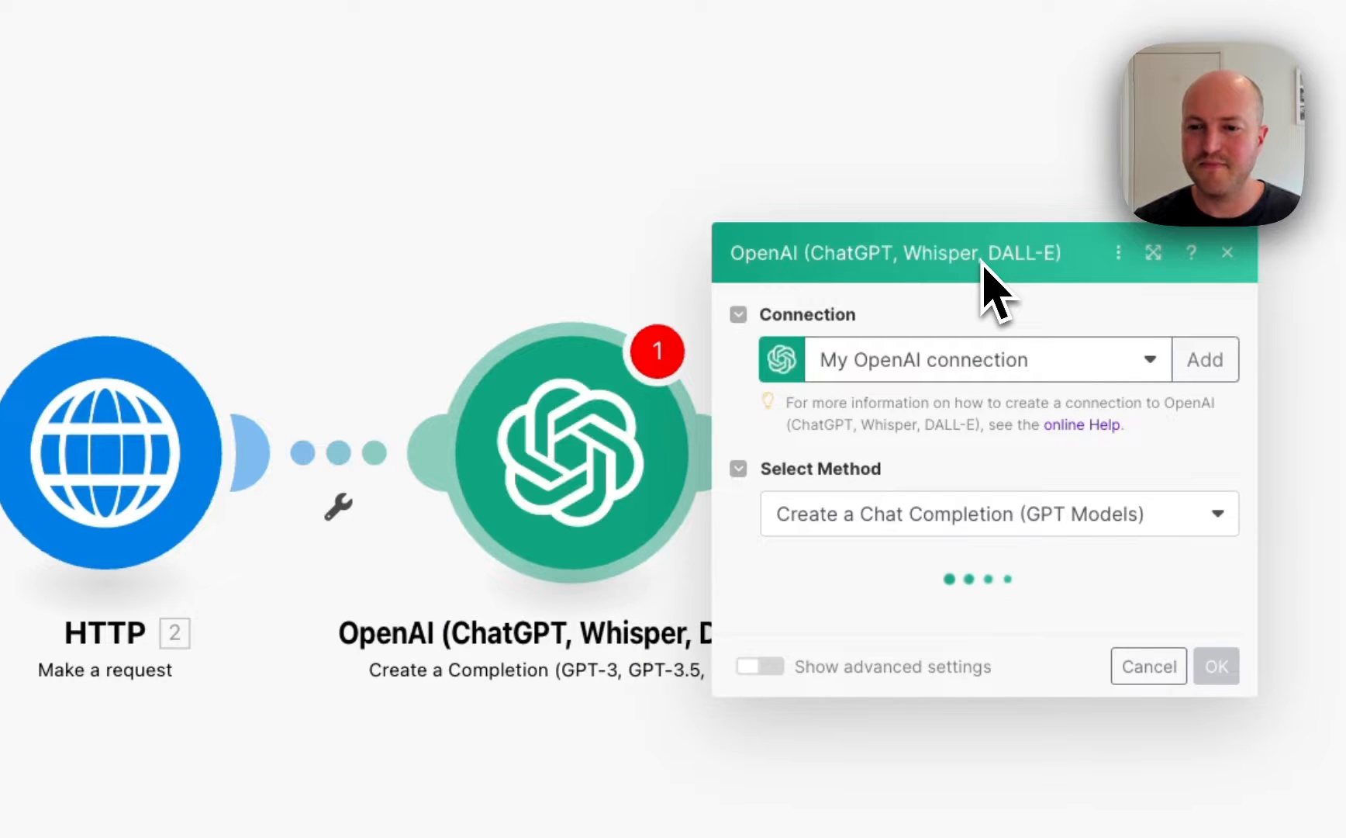
{"action": "left_click", "coordinate": [996, 513]}
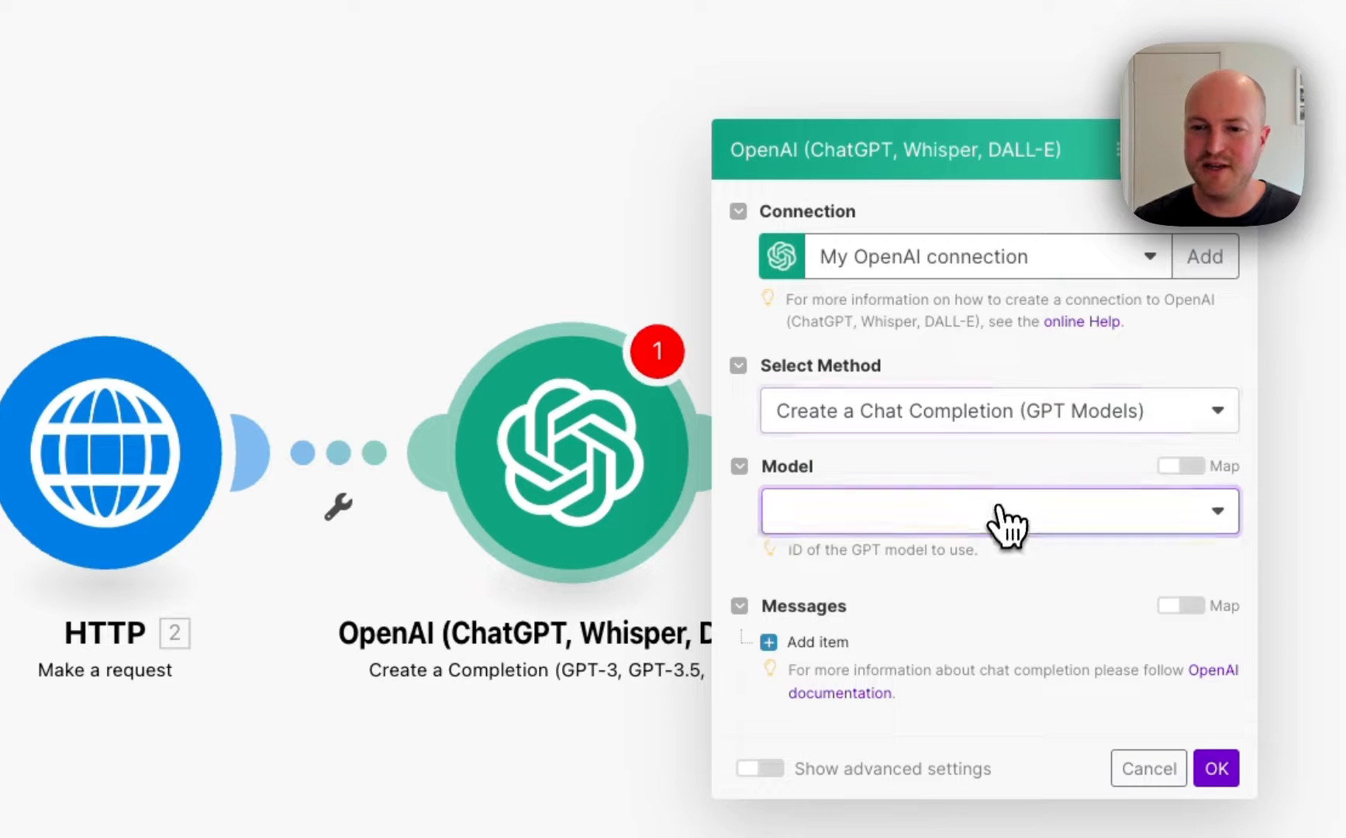
{"action": "left_click", "coordinate": [996, 511]}
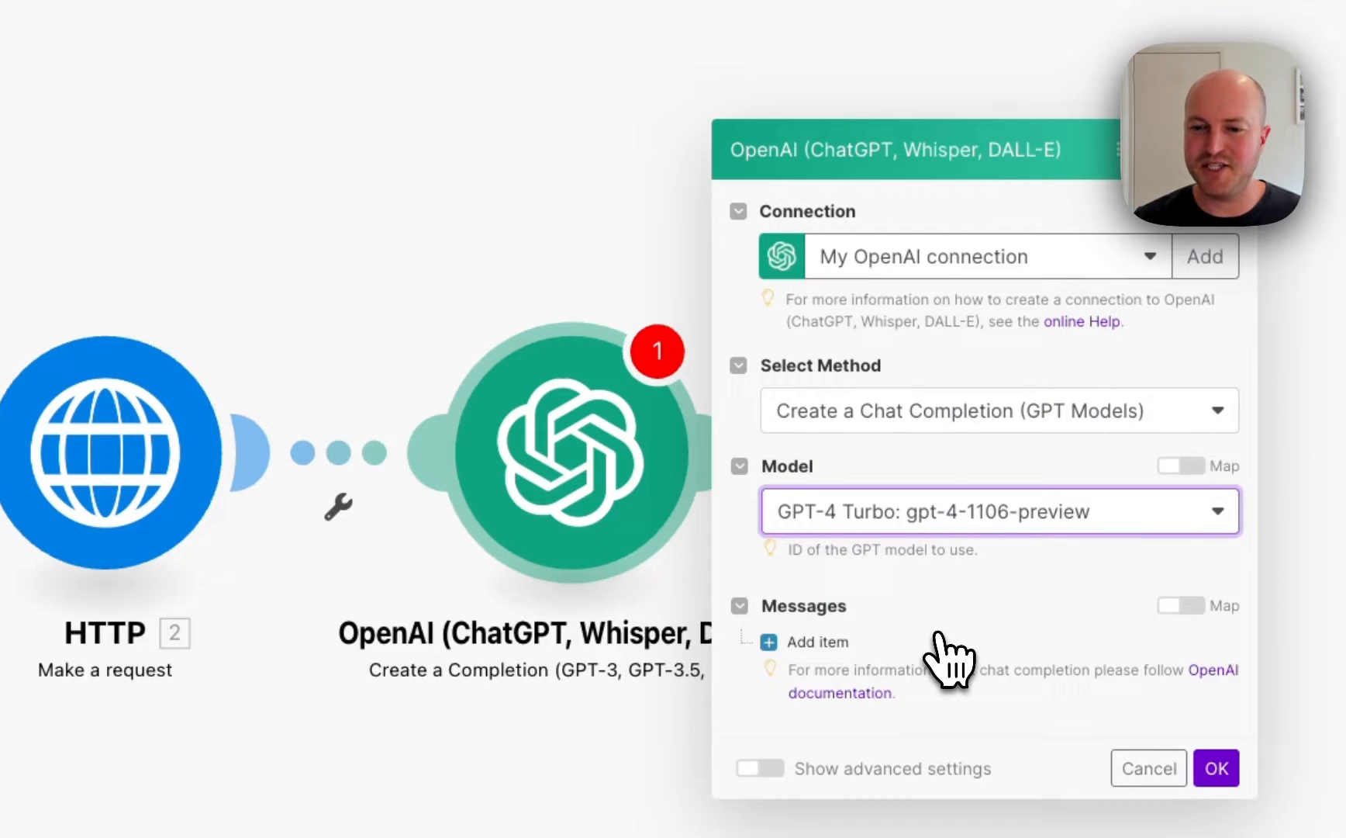
Step: Add the first chat message item and set its role to System
{"action": "left_click", "coordinate": [805, 641]}
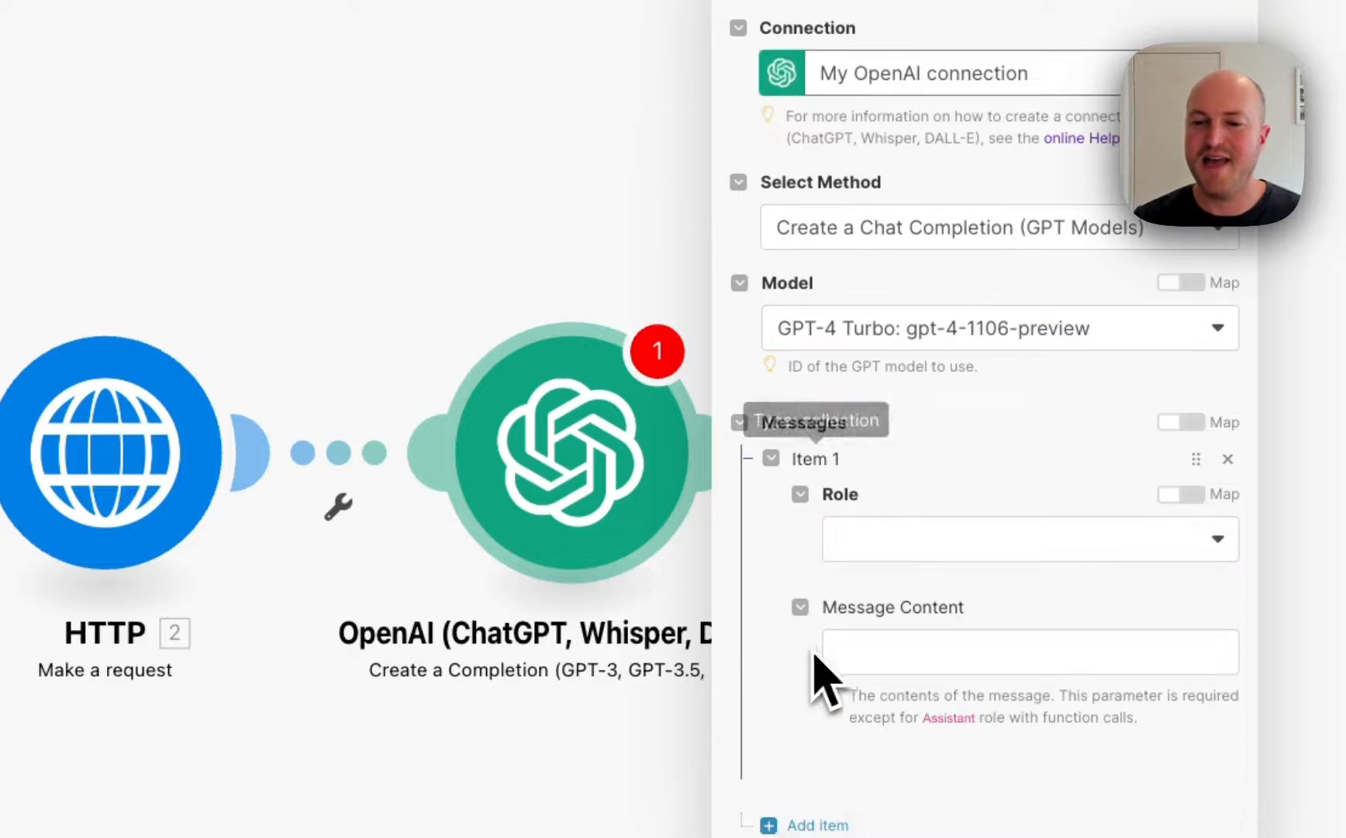
{"action": "left_click", "coordinate": [1028, 539]}
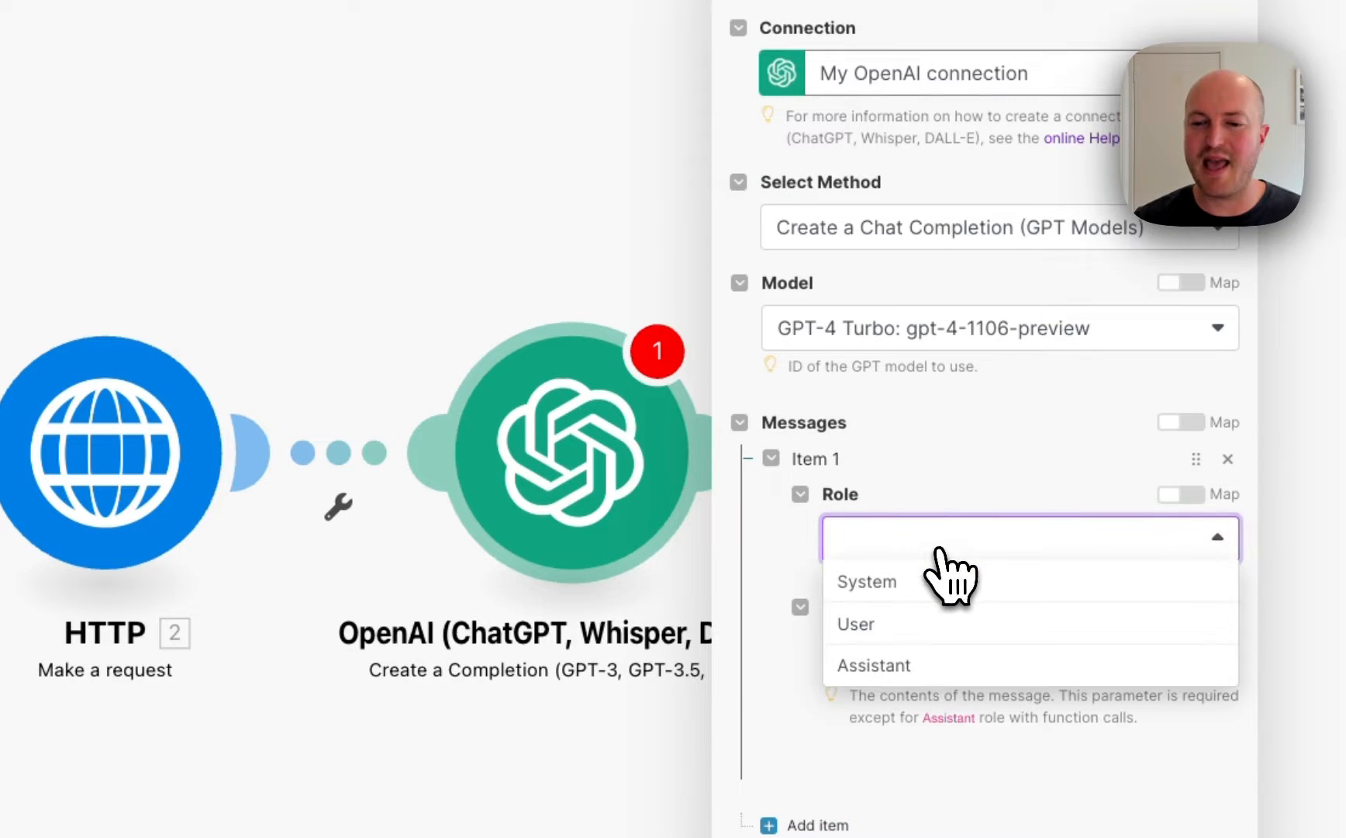
{"action": "left_click", "coordinate": [866, 582]}
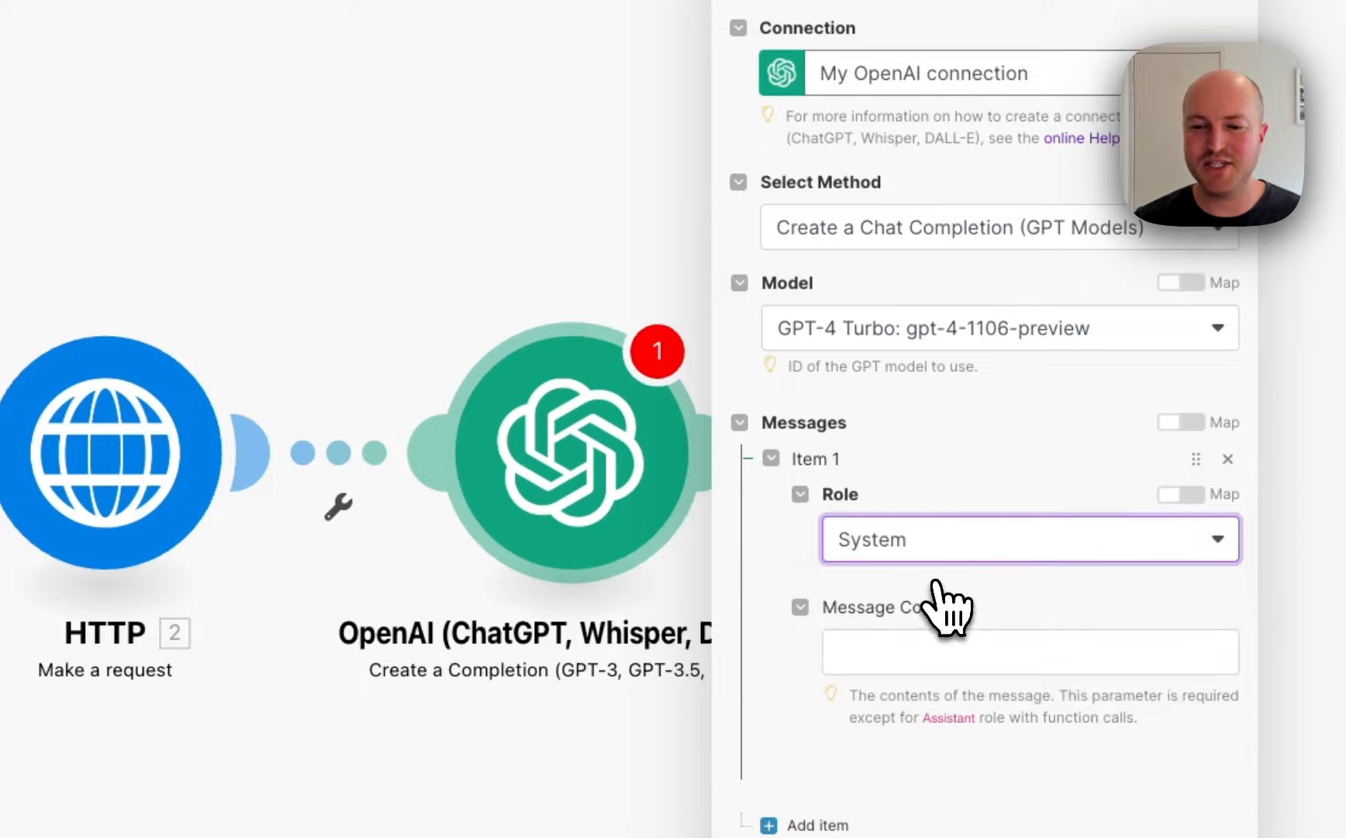
{"action": "left_click", "coordinate": [1028, 539]}
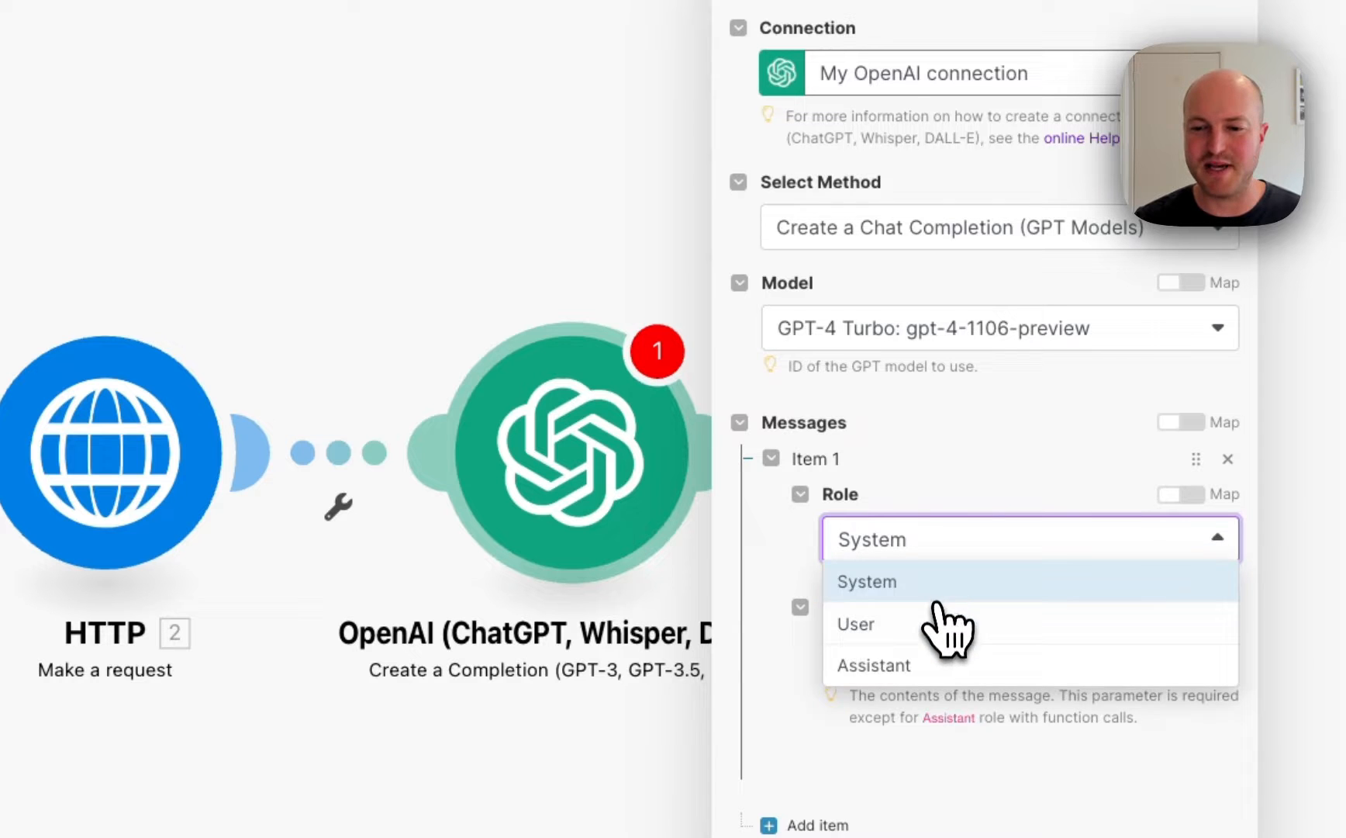
{"action": "left_click", "coordinate": [866, 581]}
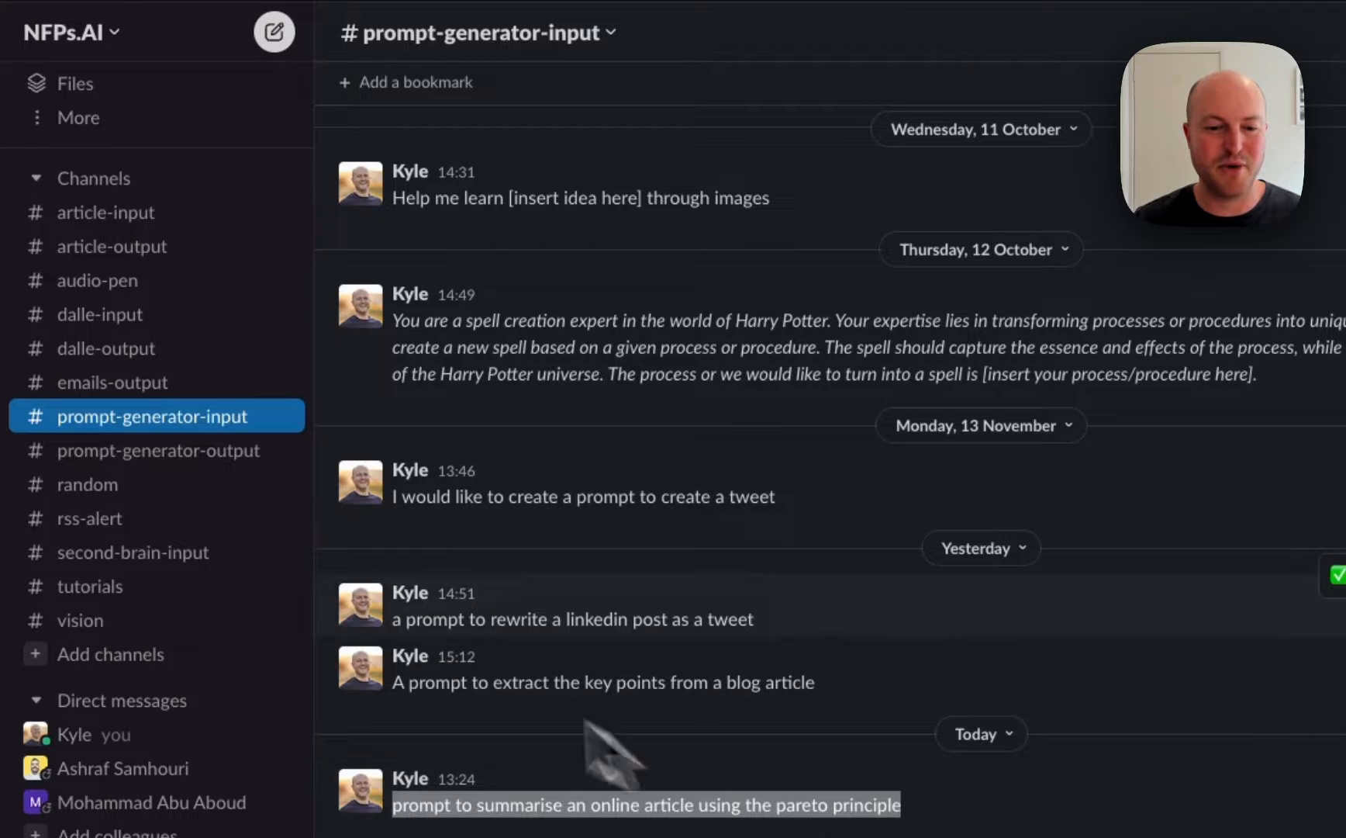
Step: Open #prompt-generator-output and select the Pareto Principle summary prompt text
{"action": "left_click", "coordinate": [155, 449]}
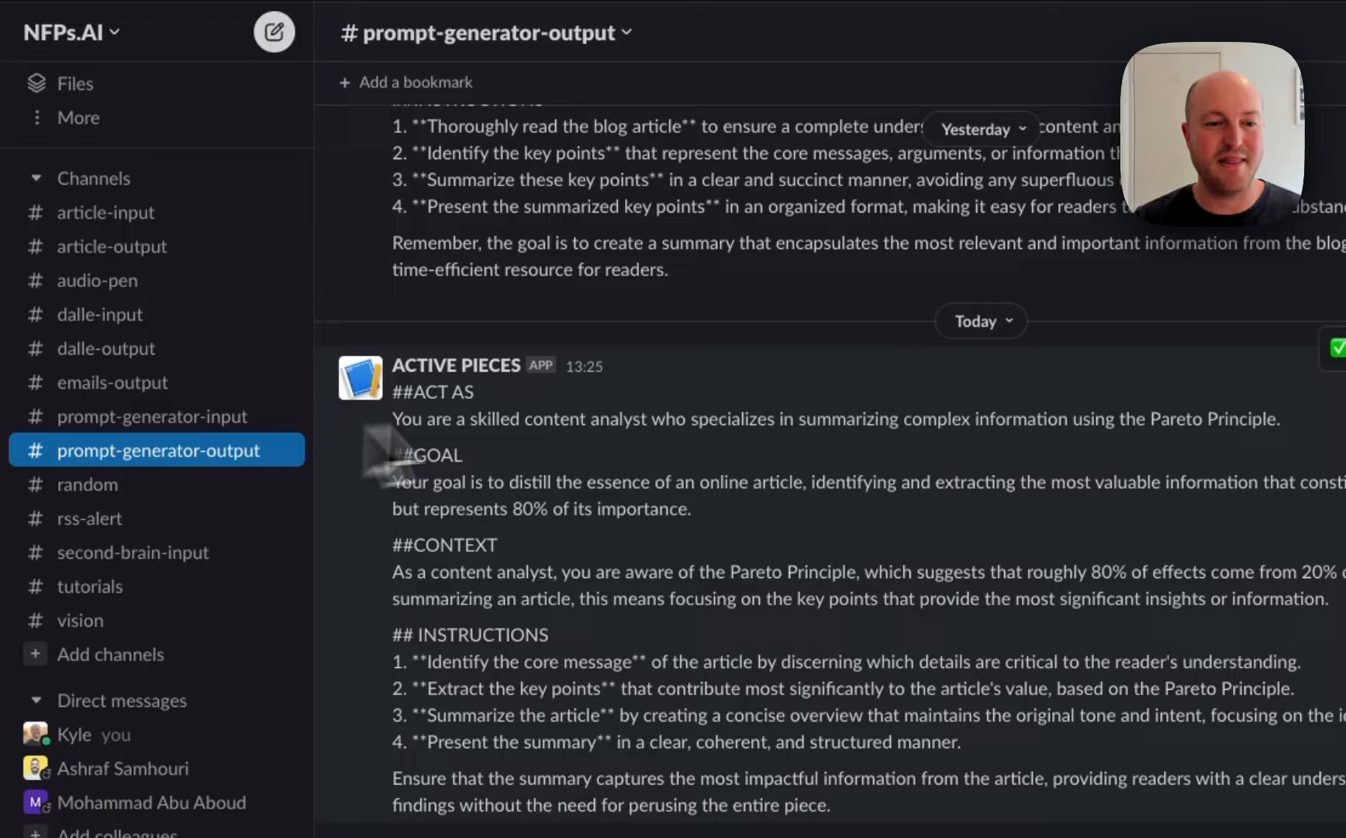
{"action": "mouse_move", "coordinate": [609, 446]}
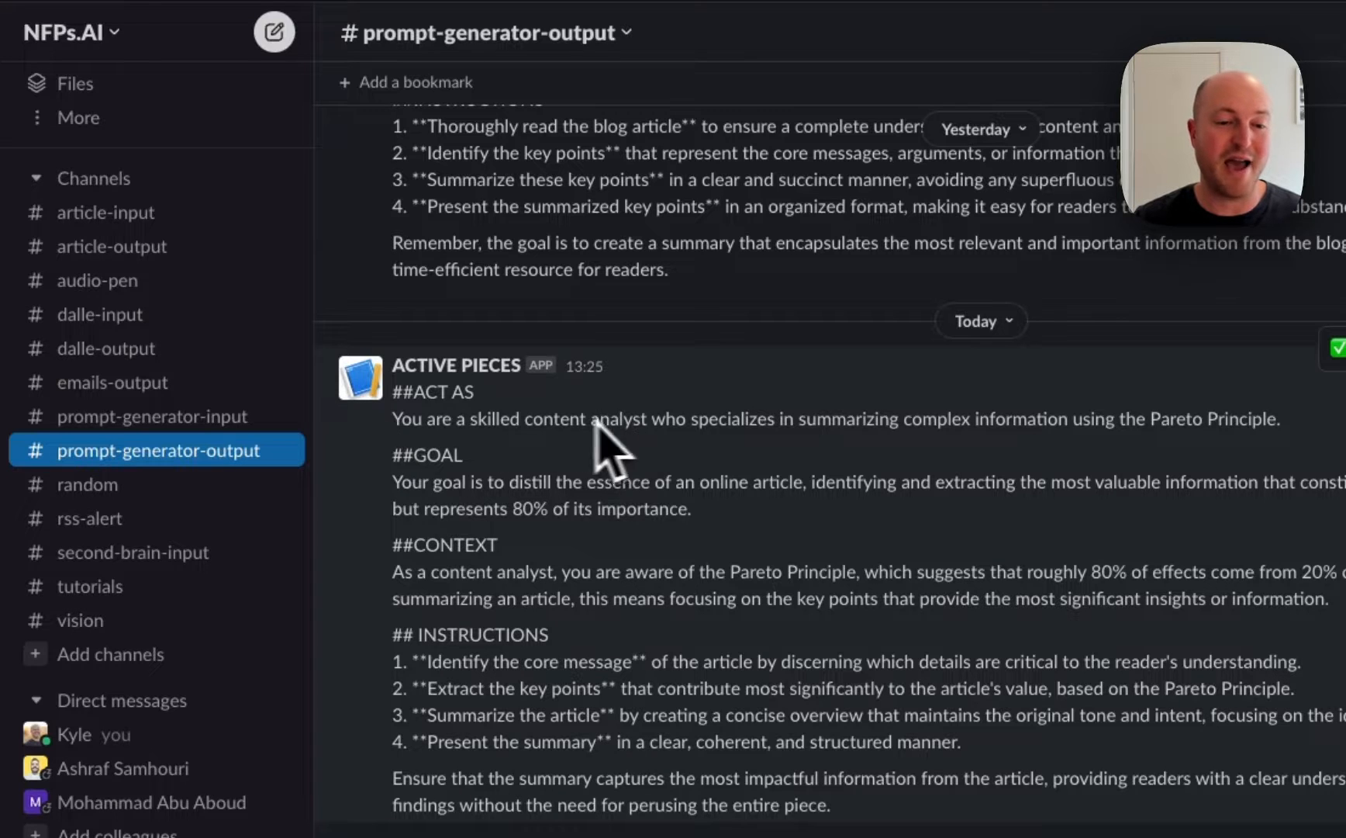
{"action": "mouse_move", "coordinate": [456, 455]}
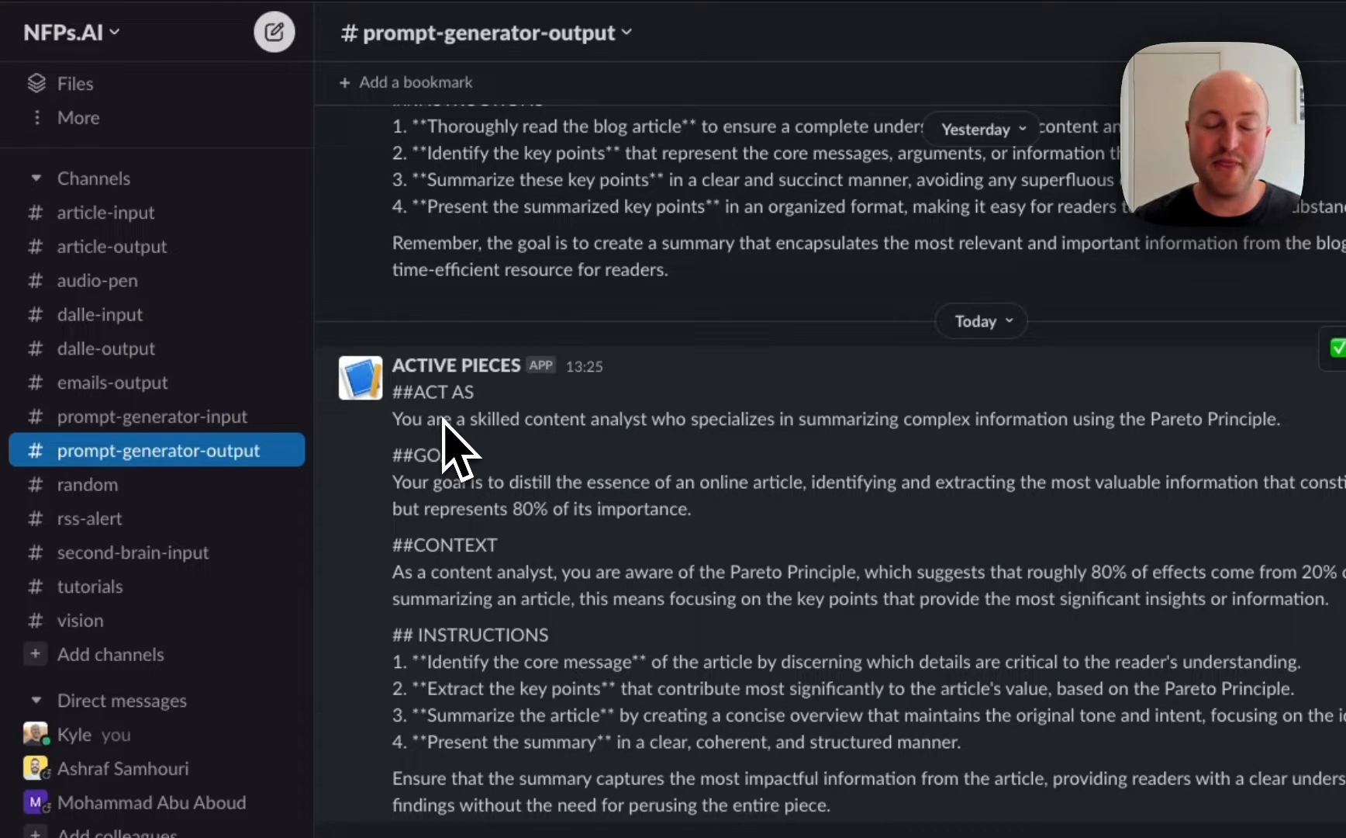
{"action": "mouse_move", "coordinate": [420, 425]}
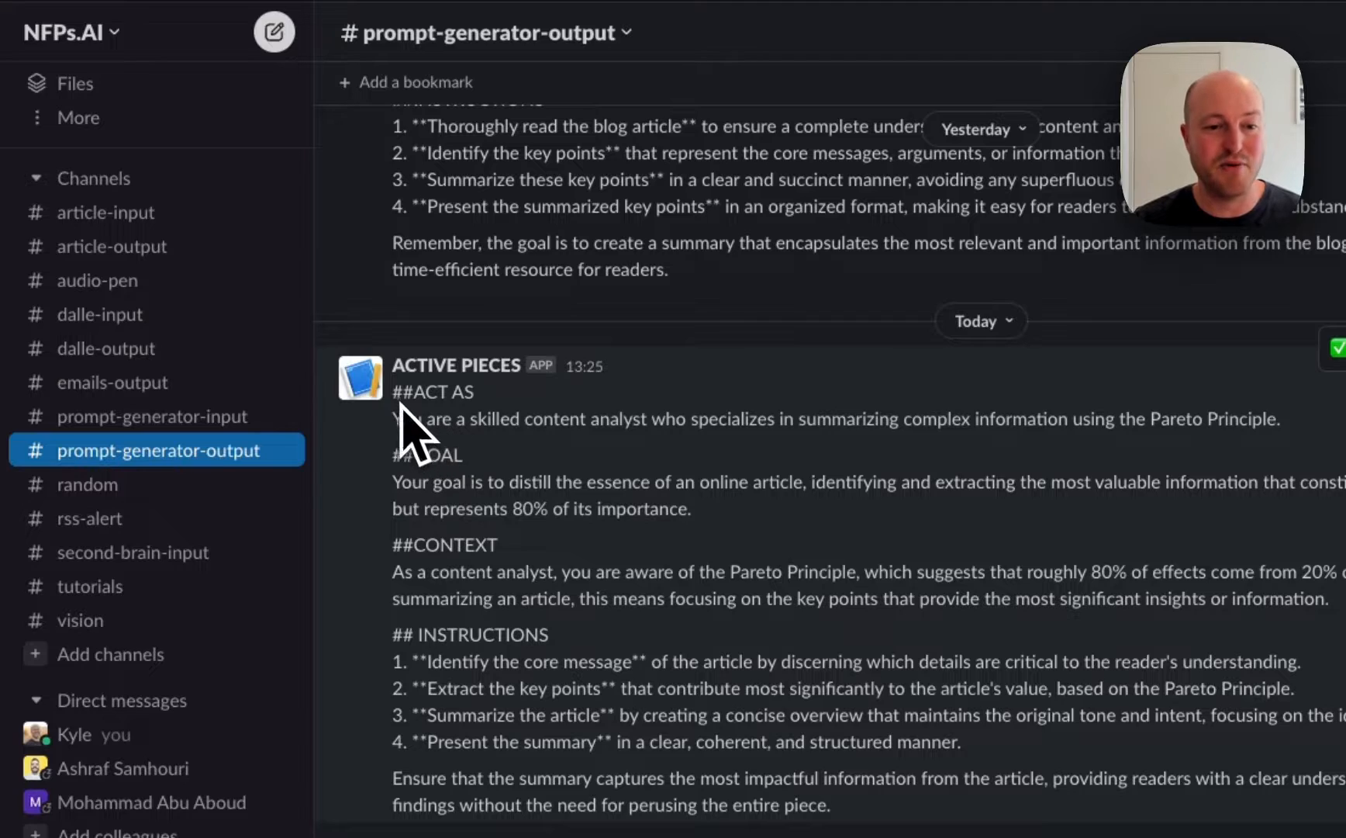
{"action": "scroll", "scroll_direction": "down", "scroll_amount": 3}
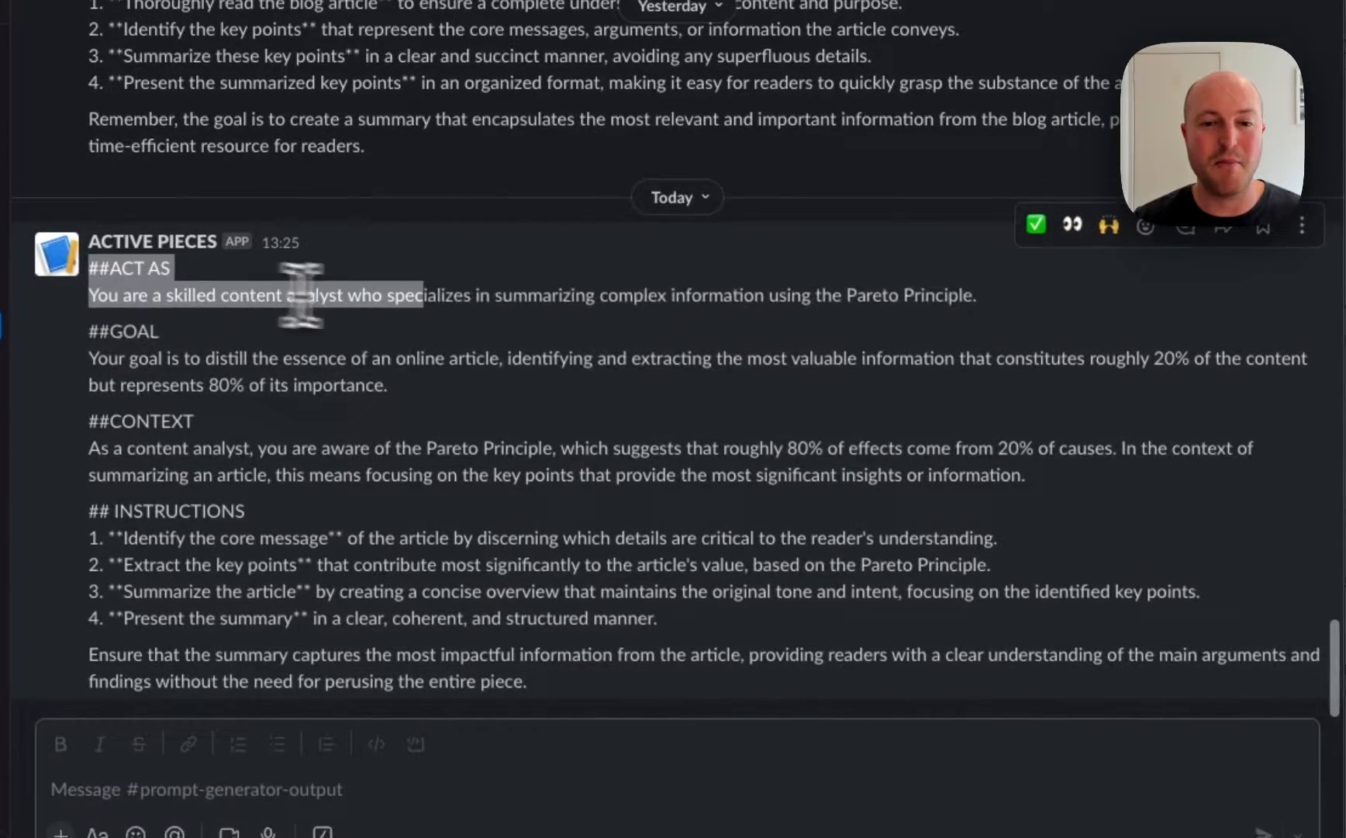
{"action": "left_click_drag", "start_coordinate": [298, 295], "coordinate": [807, 473]}
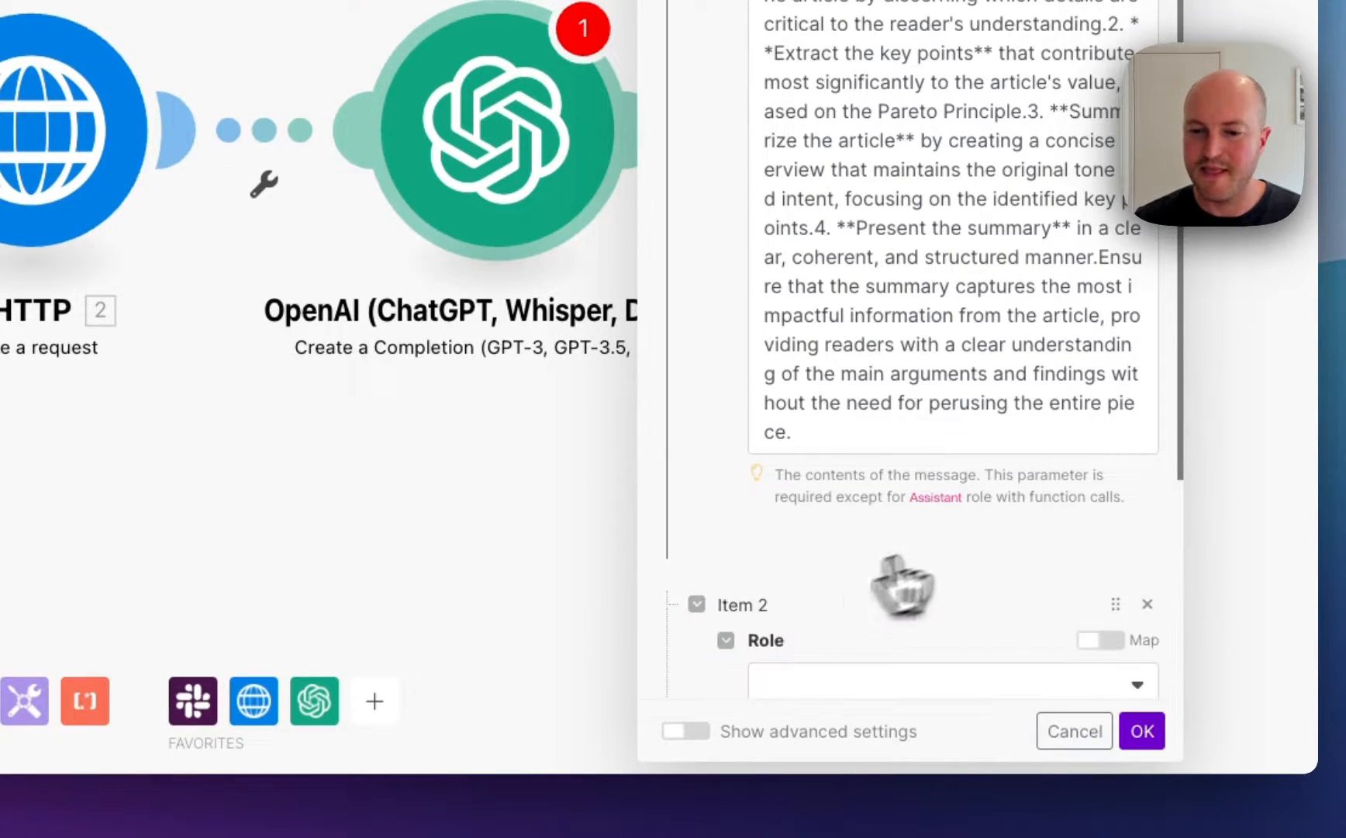
Step: Set the second message's role to User and confirm the OpenAI module
{"action": "left_click", "coordinate": [952, 683]}
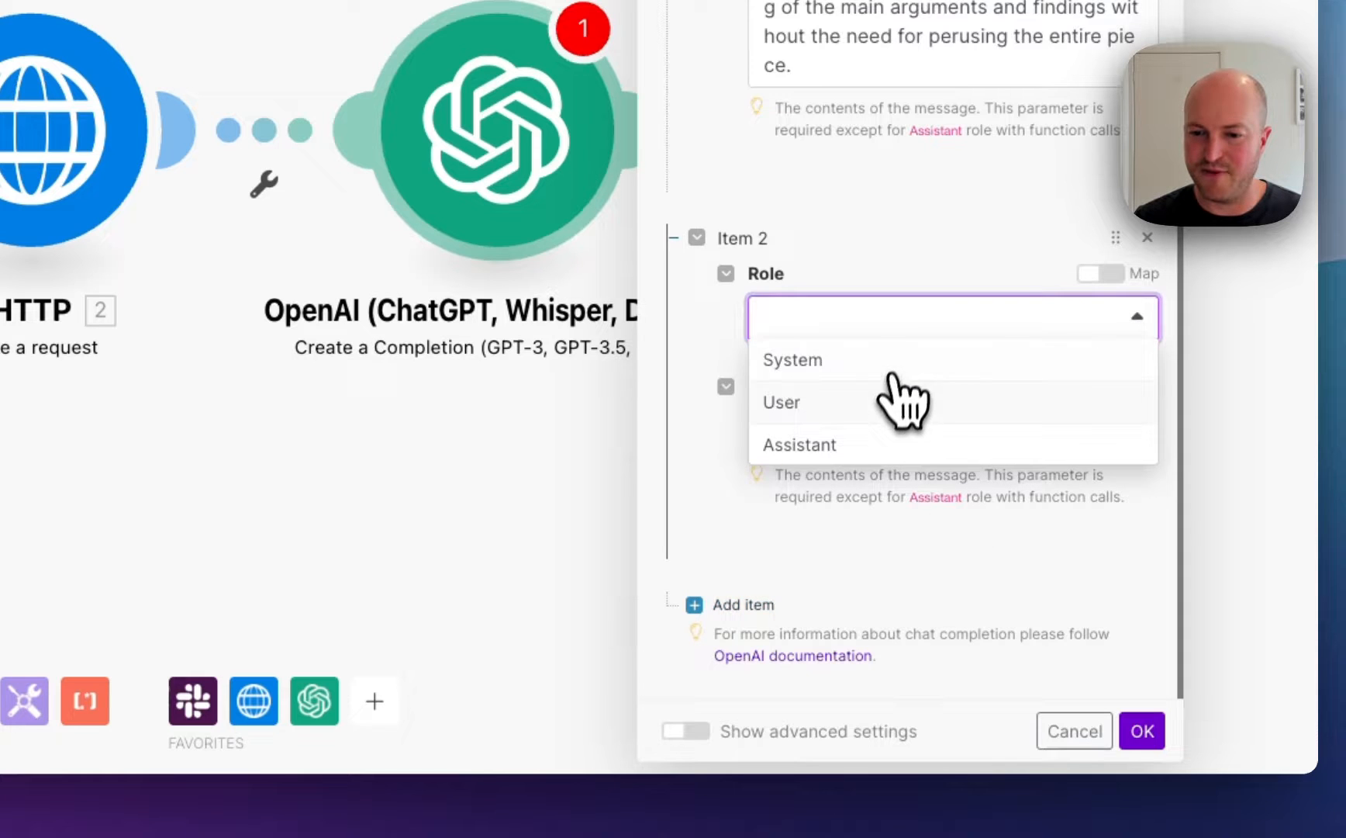
{"action": "left_click", "coordinate": [780, 401]}
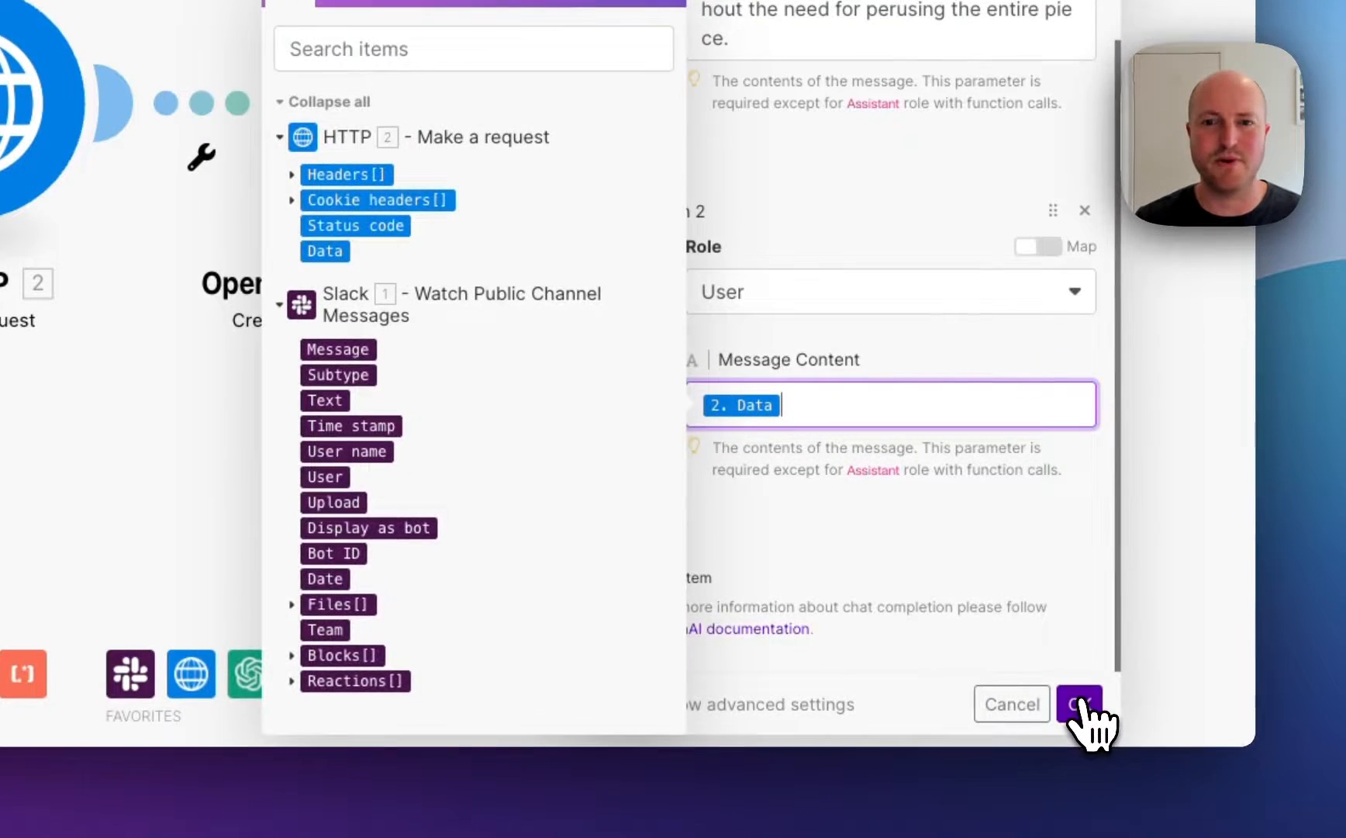
{"action": "left_click", "coordinate": [1081, 704]}
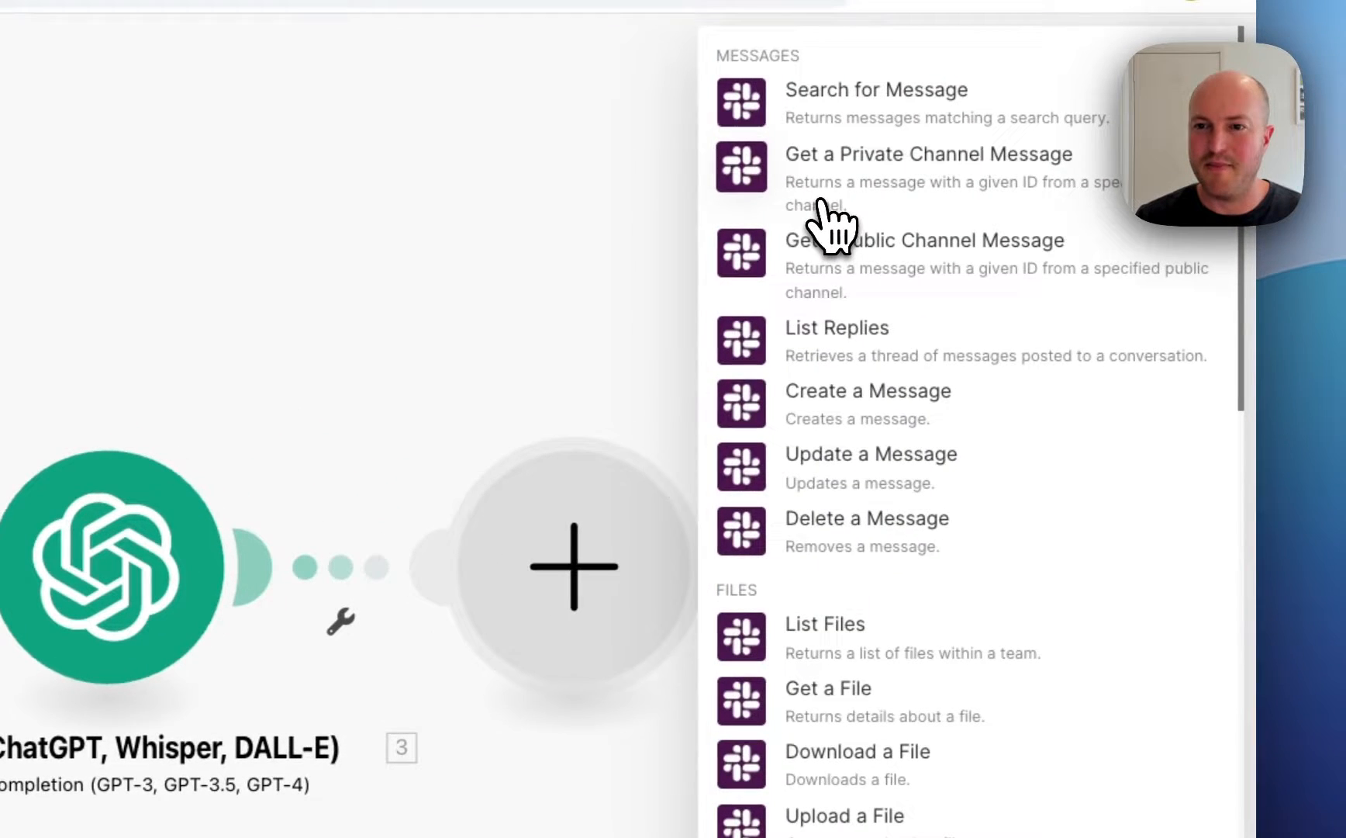
Step: Add Slack Create a Message, picking a public channel from the list
{"action": "left_click", "coordinate": [867, 391]}
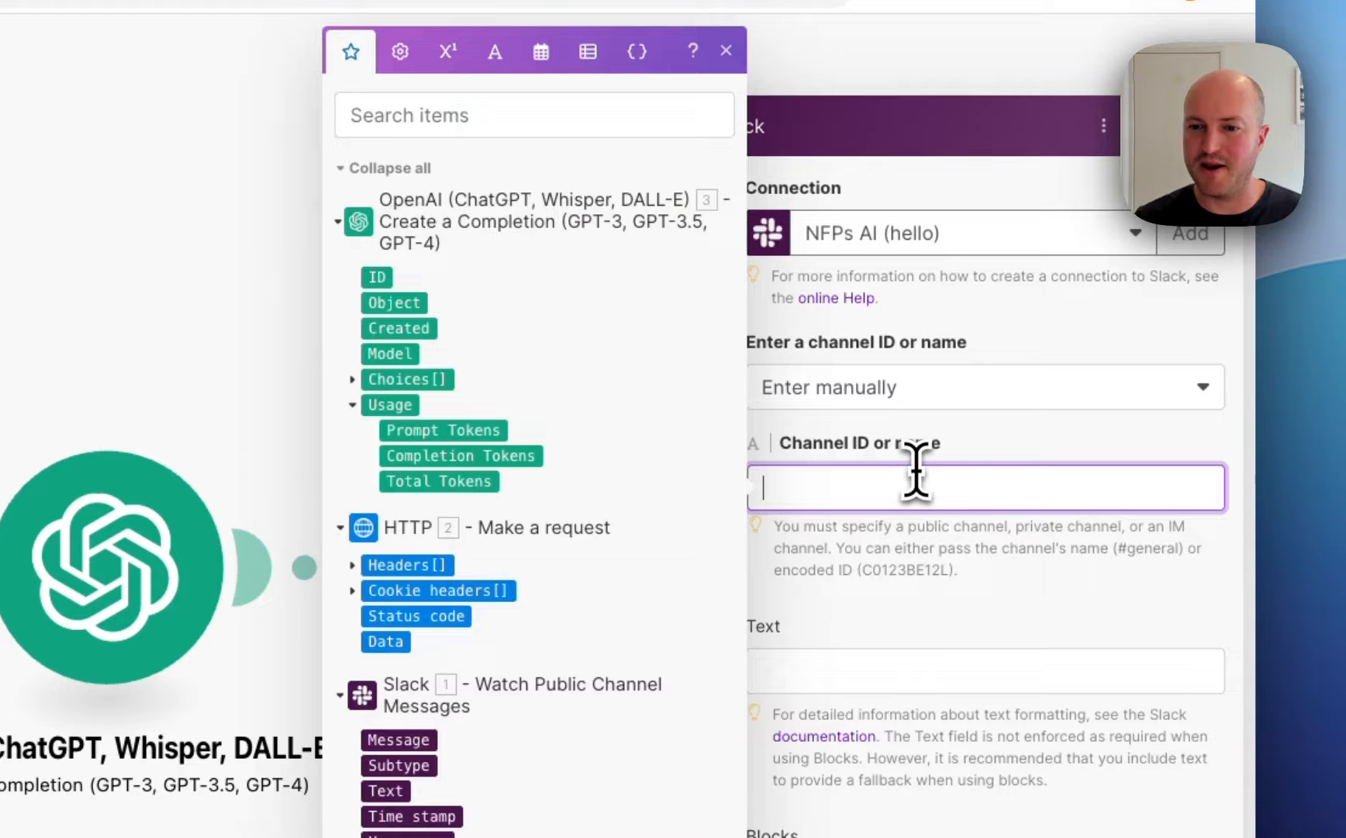
{"action": "left_click", "coordinate": [985, 386]}
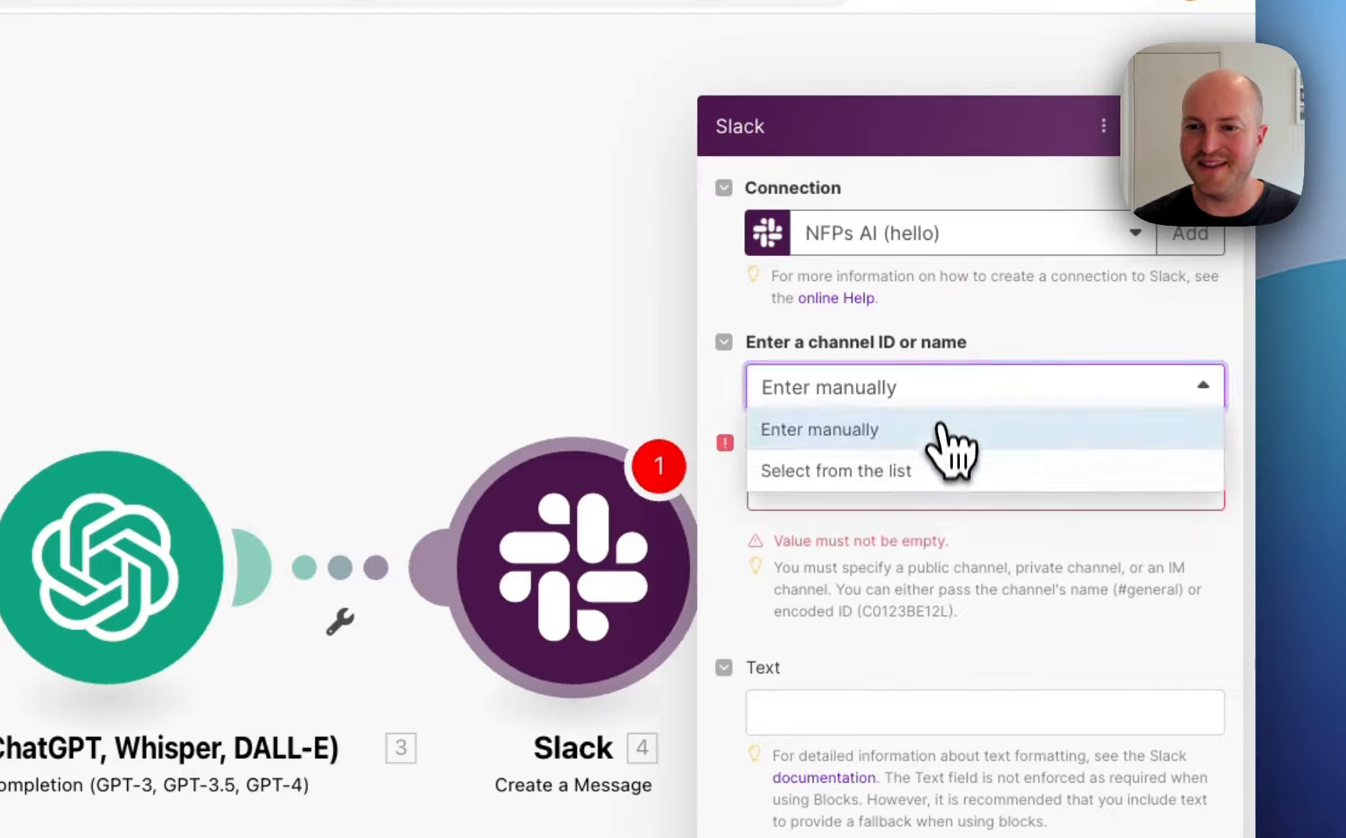
{"action": "left_click", "coordinate": [834, 470]}
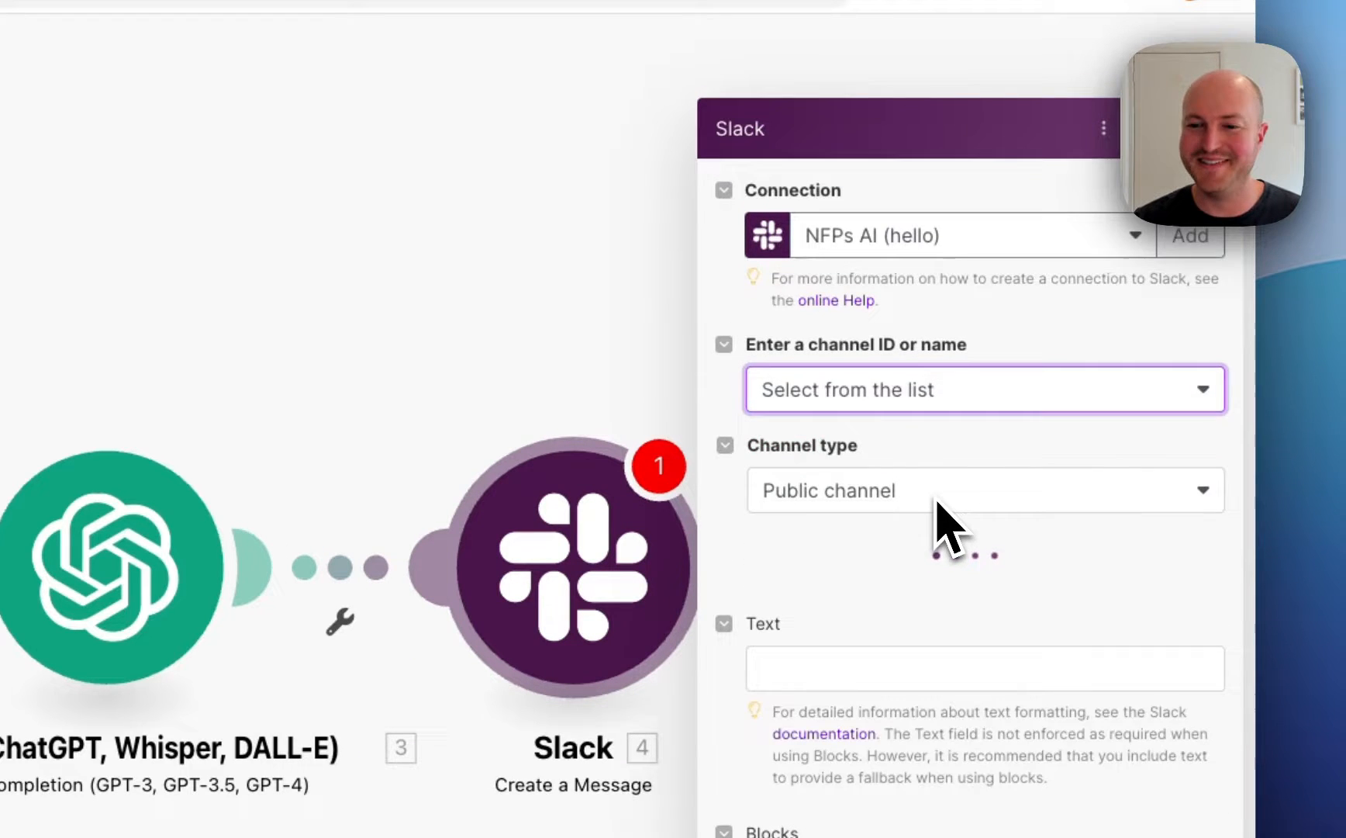
{"action": "left_click", "coordinate": [985, 489]}
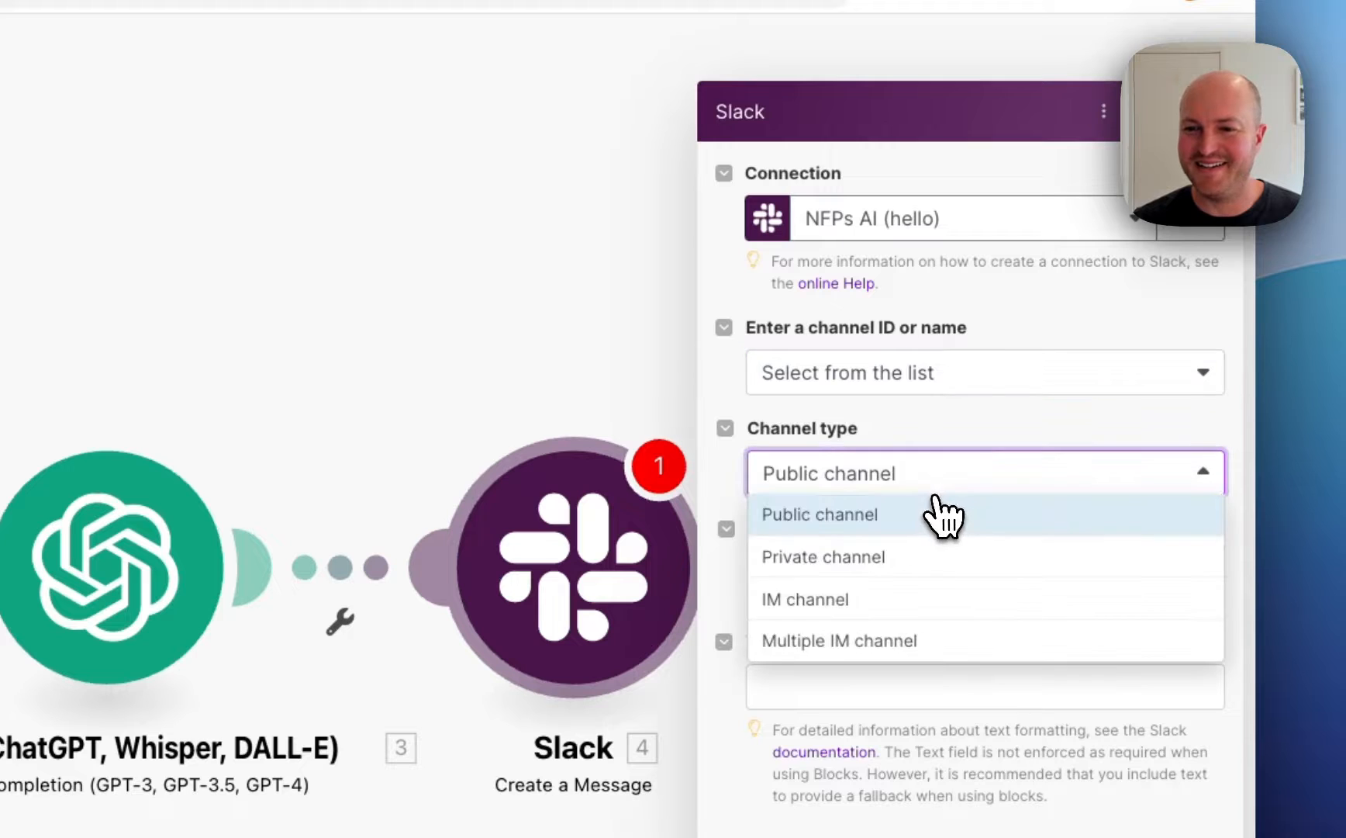
{"action": "left_click", "coordinate": [818, 514]}
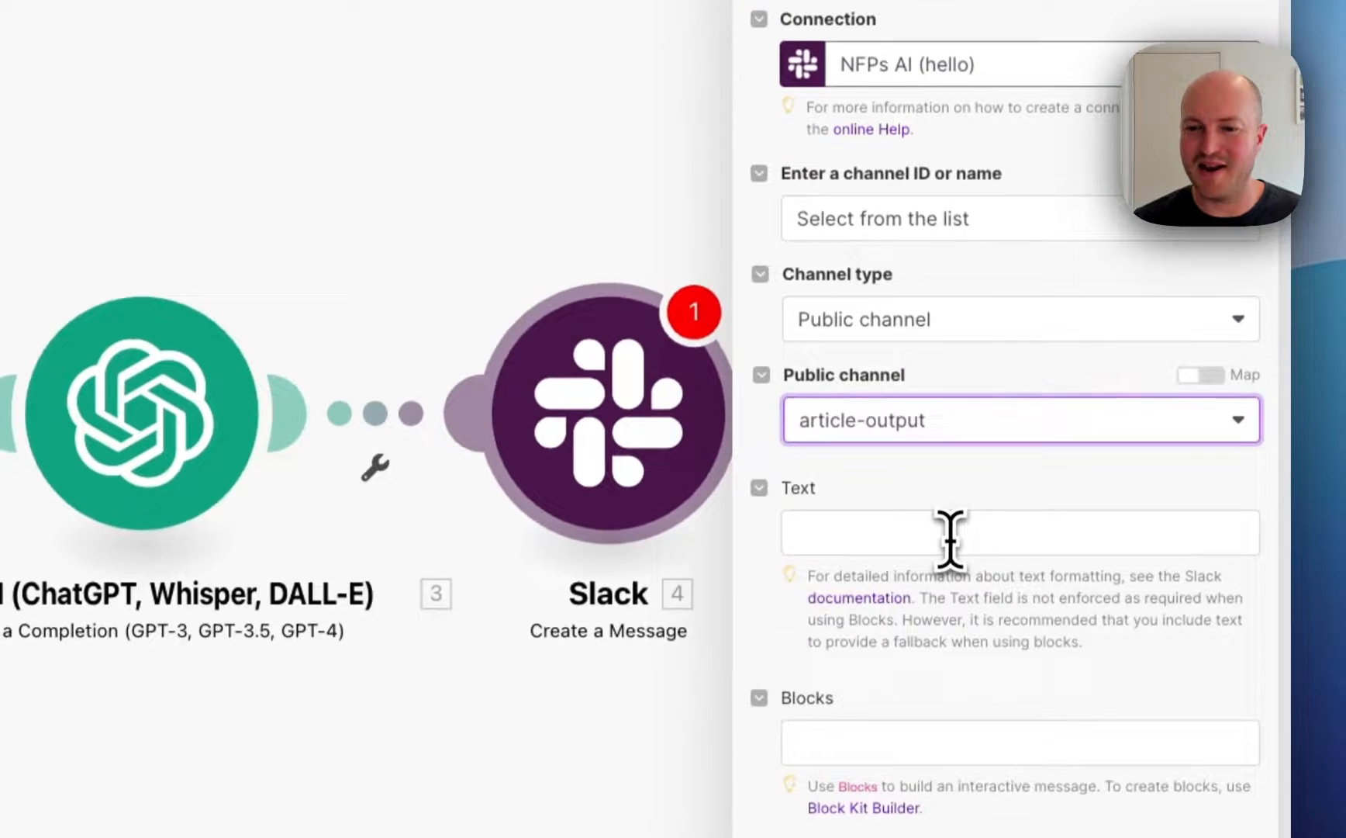
{"action": "left_click", "coordinate": [945, 531]}
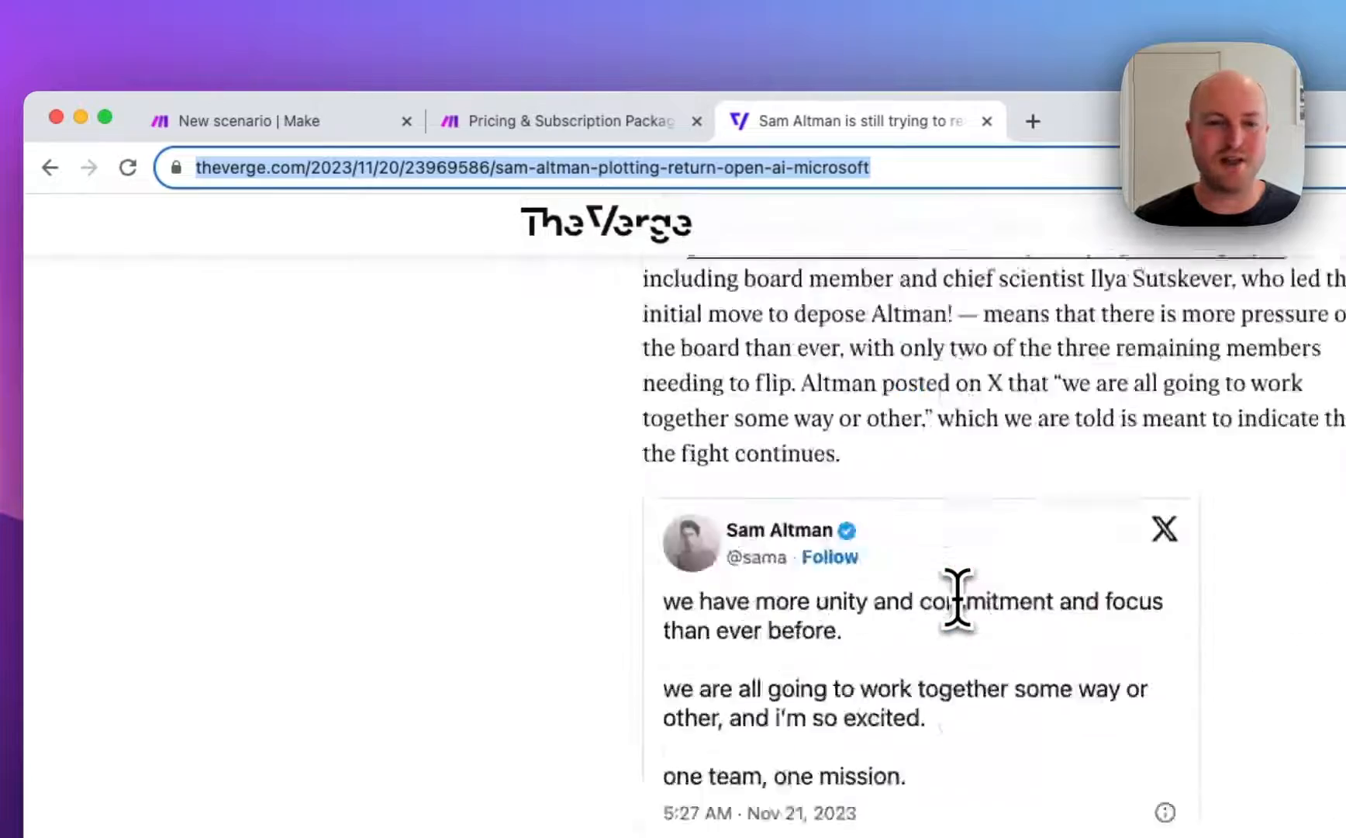
Step: Scroll back up through The Verge article page
{"action": "scroll", "scroll_direction": "up", "scroll_amount": 3}
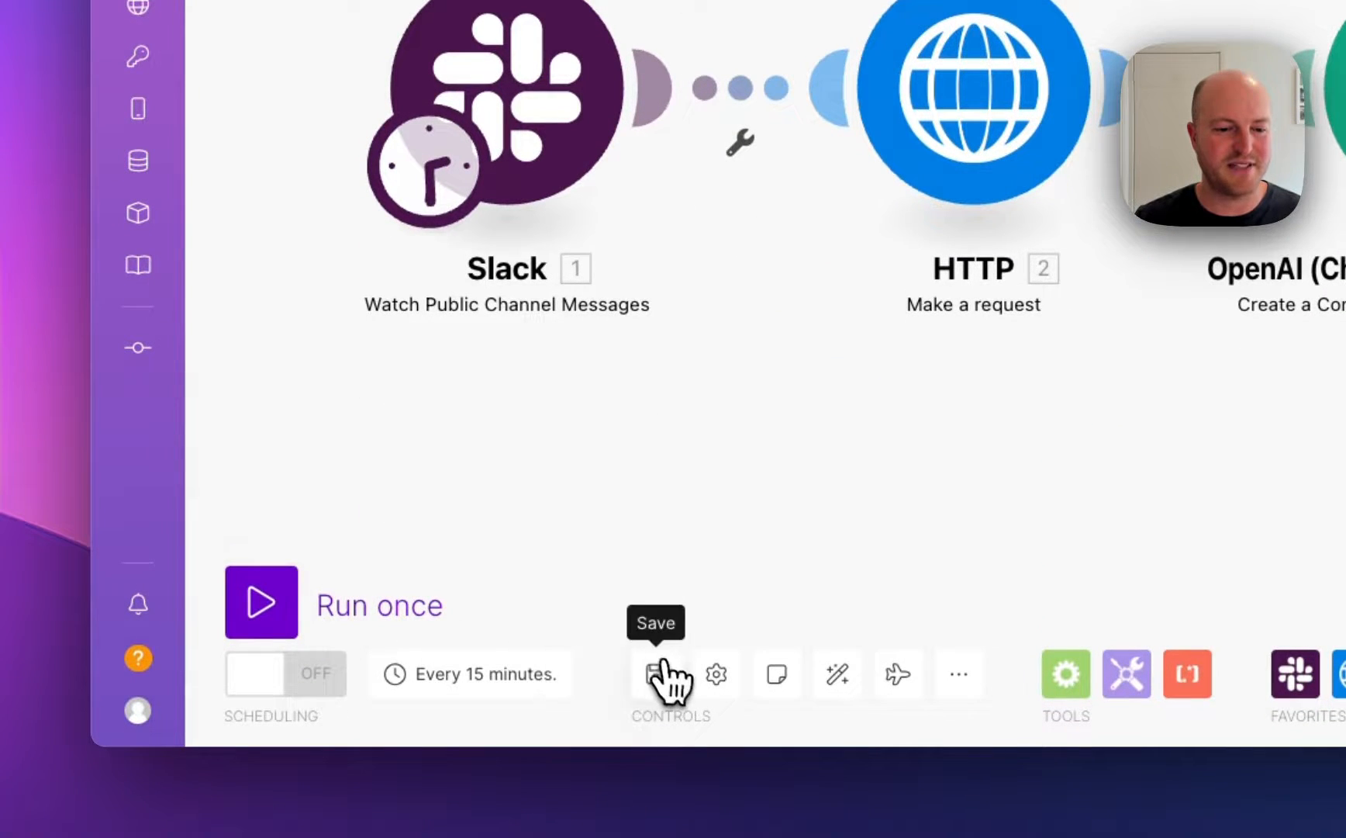
Step: Save the scenario and switch to a different Slack channel
{"action": "left_click", "coordinate": [262, 601]}
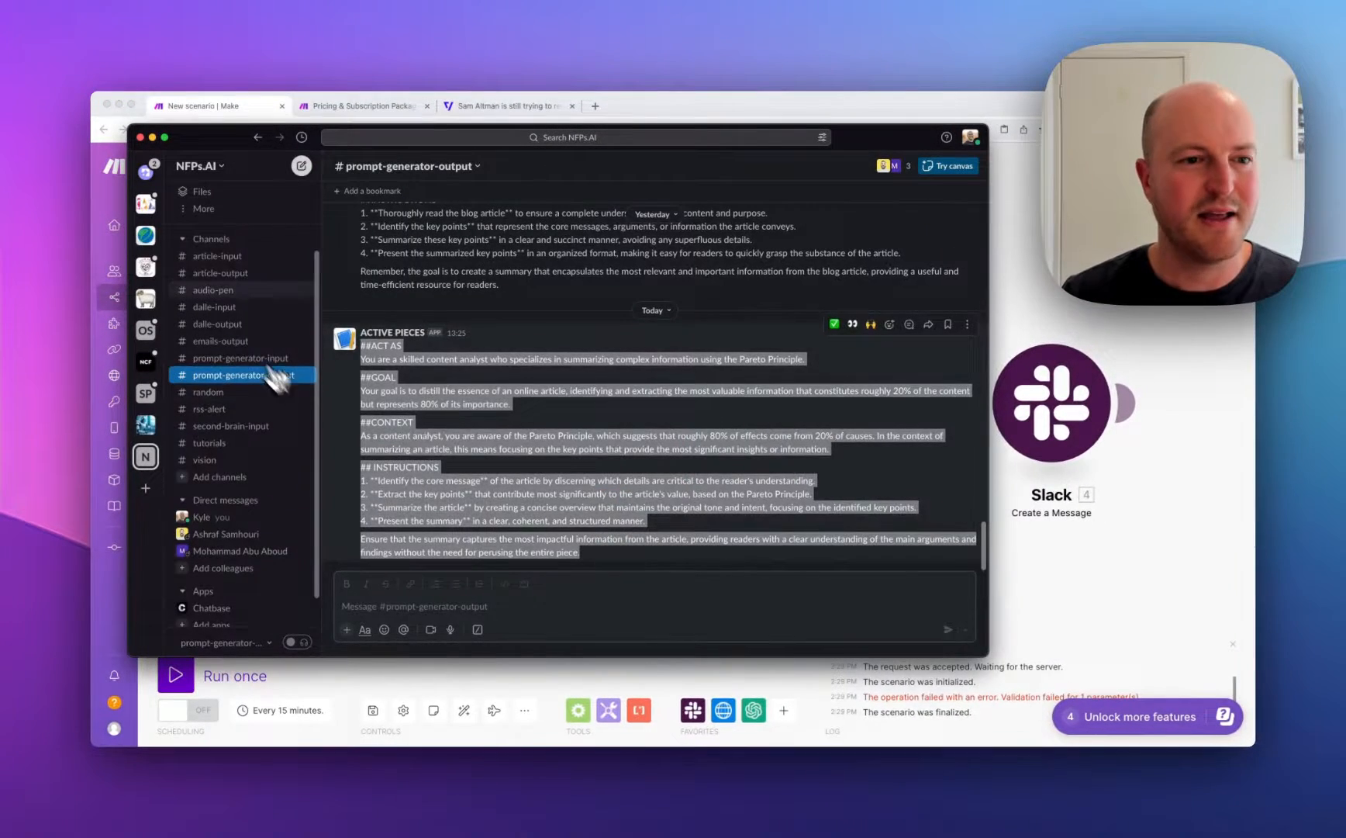
{"action": "left_click", "coordinate": [216, 255]}
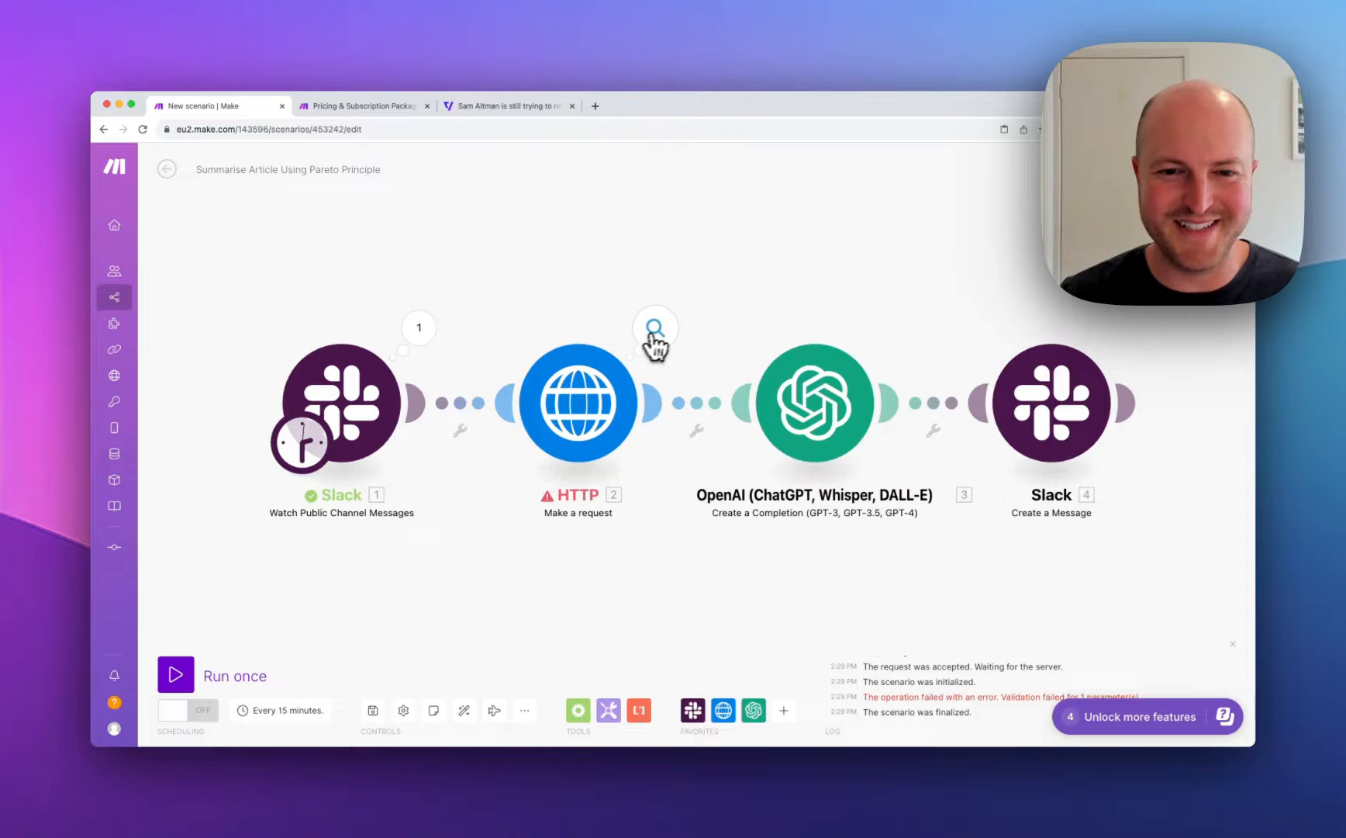
Step: Inspect the test run results for the HTTP step's error
{"action": "left_click", "coordinate": [655, 328]}
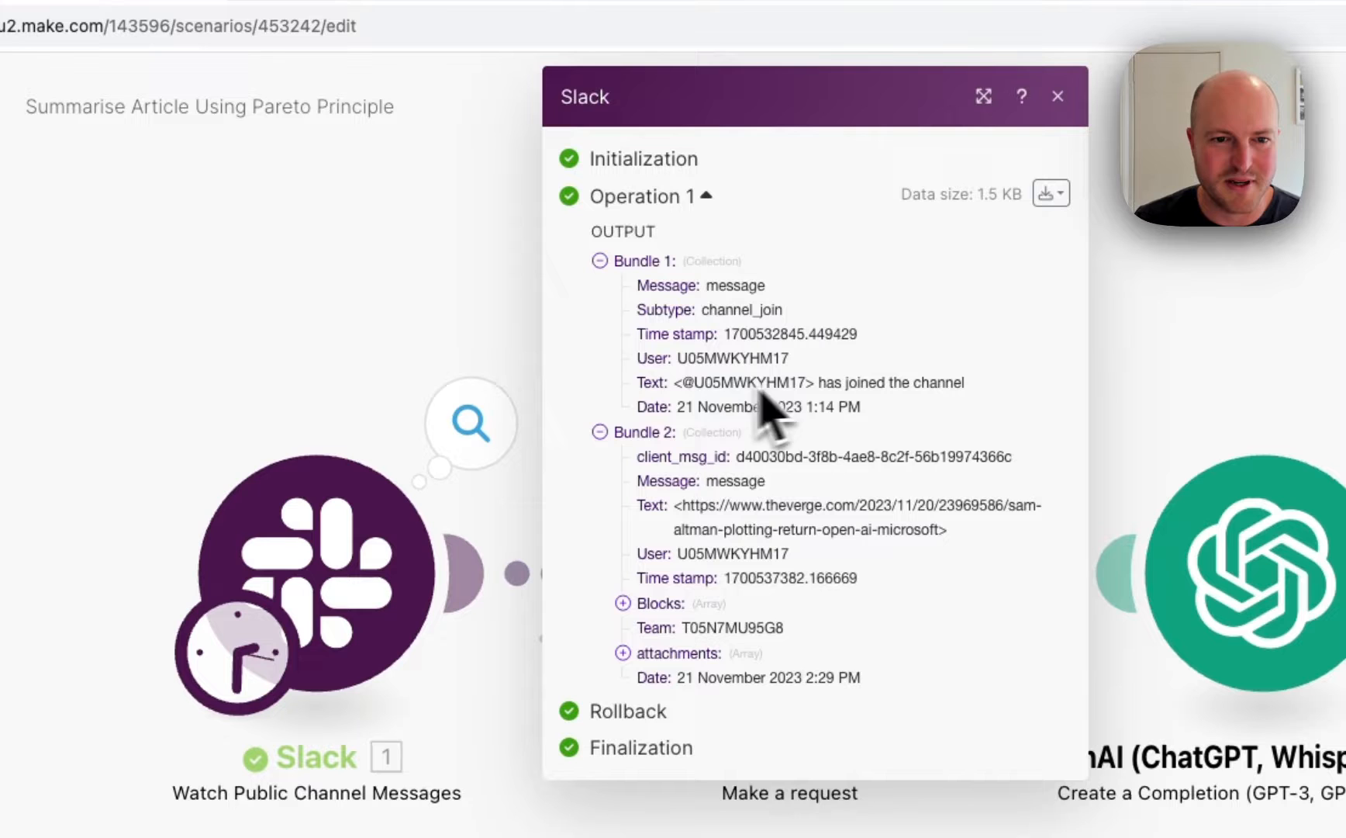
{"action": "mouse_move", "coordinate": [700, 545]}
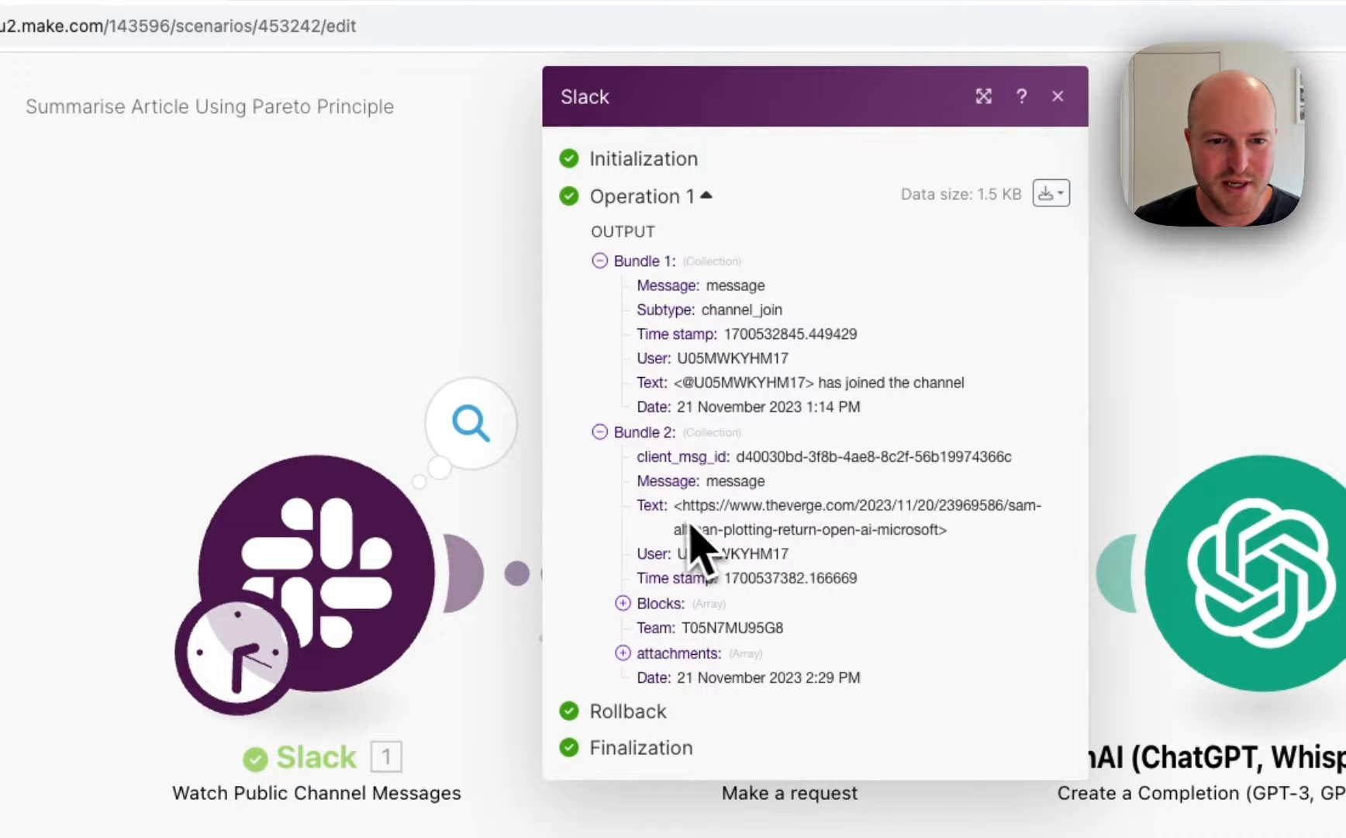
{"action": "left_click", "coordinate": [1058, 96]}
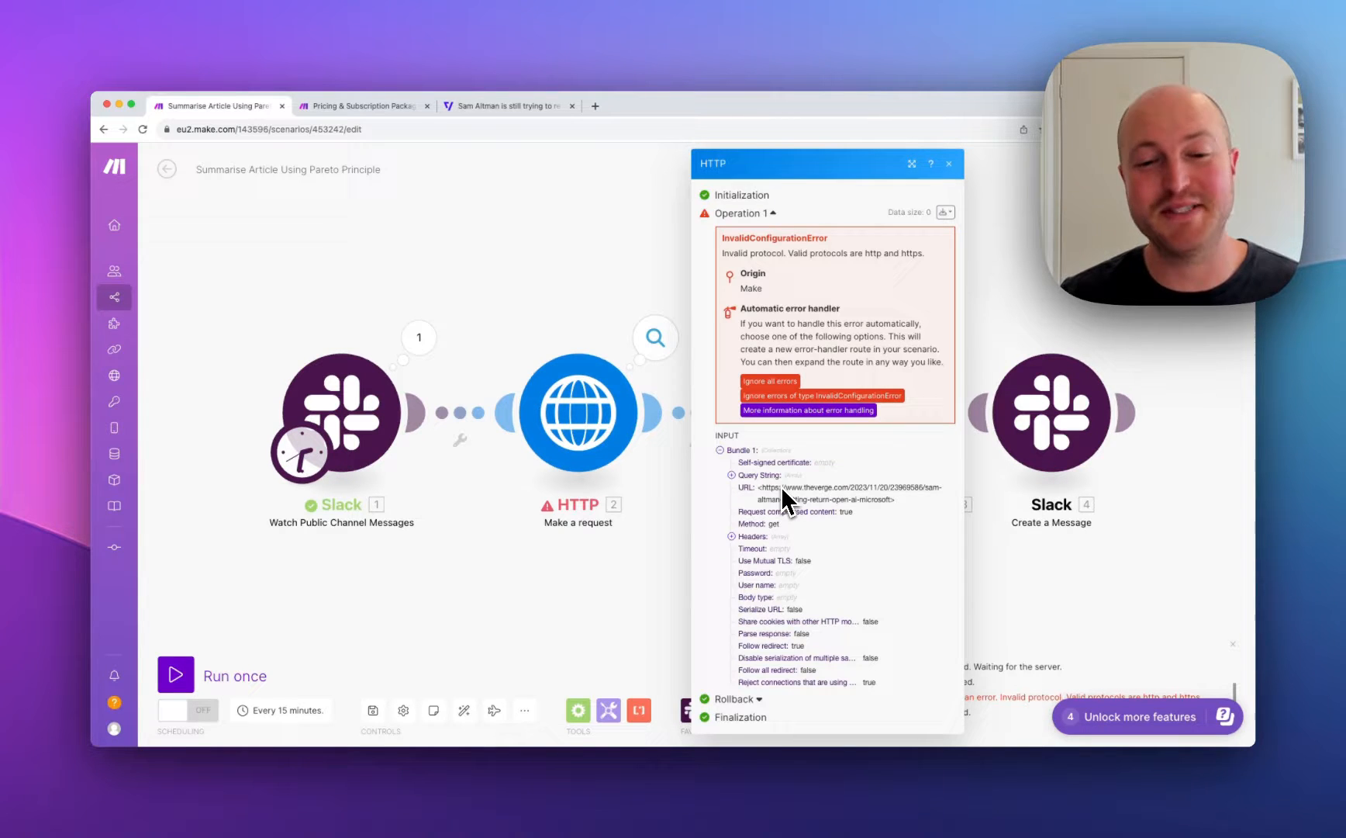
{"action": "mouse_move", "coordinate": [782, 290]}
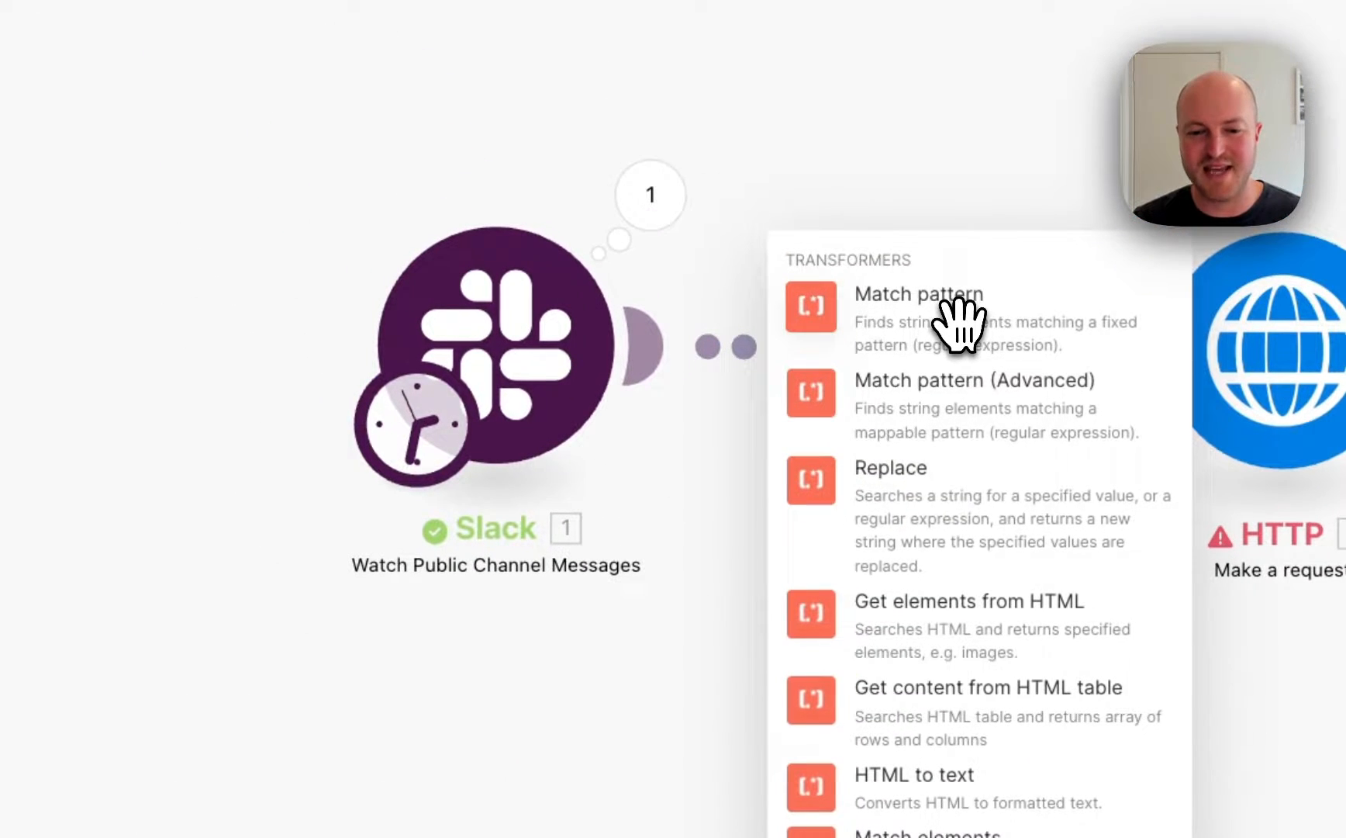
Step: Insert a Tools Text parser 'Match pattern' module between the Slack trigger and HTTP request
{"action": "left_click", "coordinate": [919, 294]}
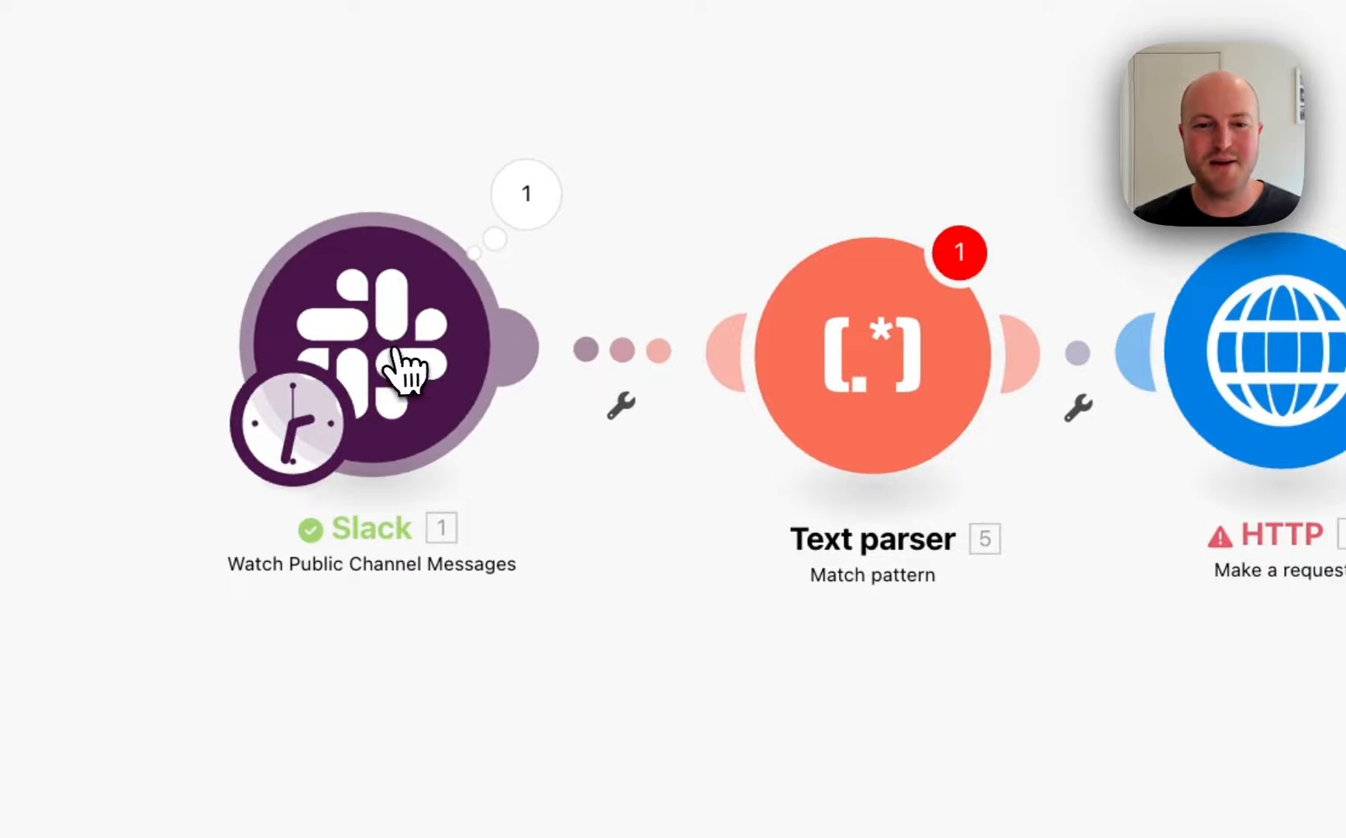
{"action": "left_click", "coordinate": [870, 352]}
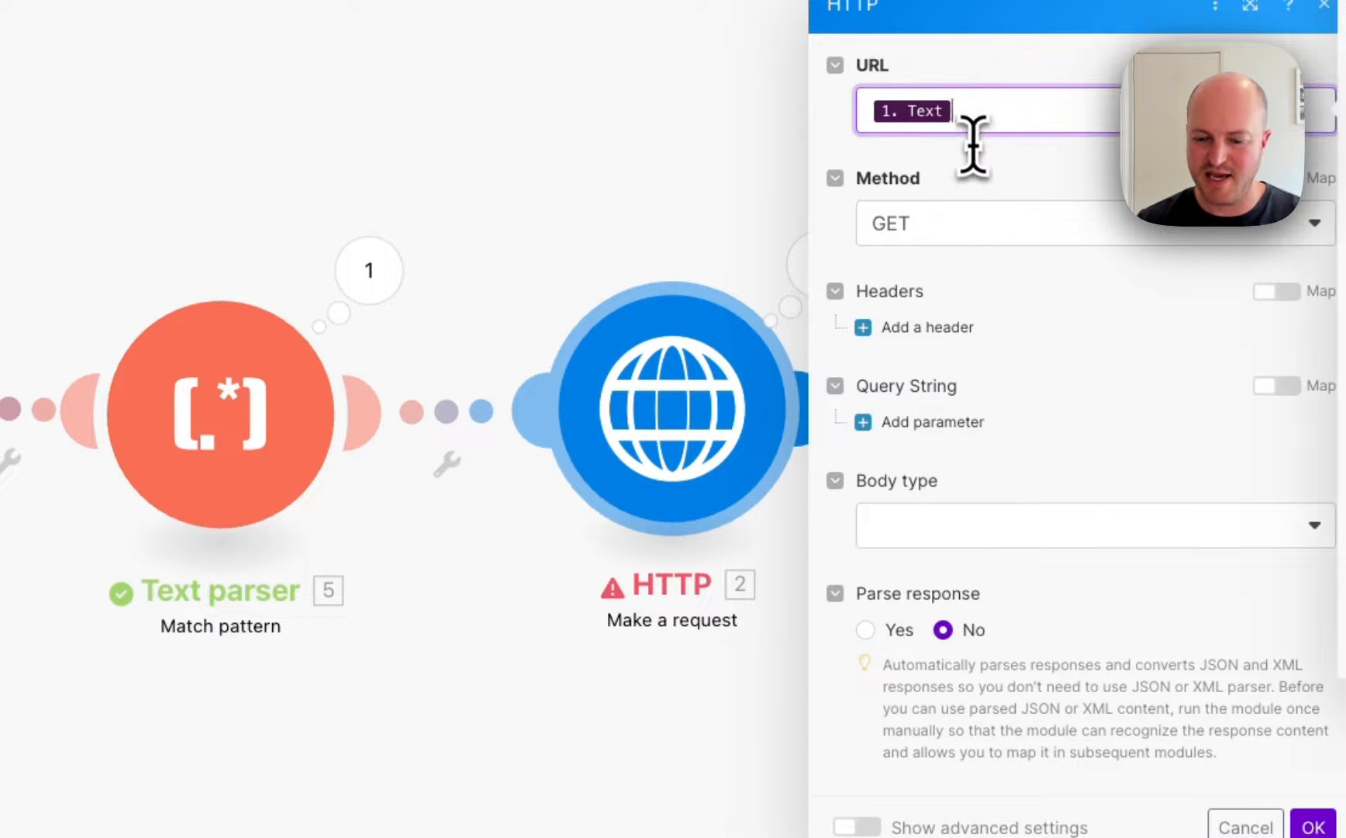
Step: Swap the HTTP URL mapping from 1. Text to the parser's 5. $1, then rerun the scenario
{"action": "left_click", "coordinate": [906, 111]}
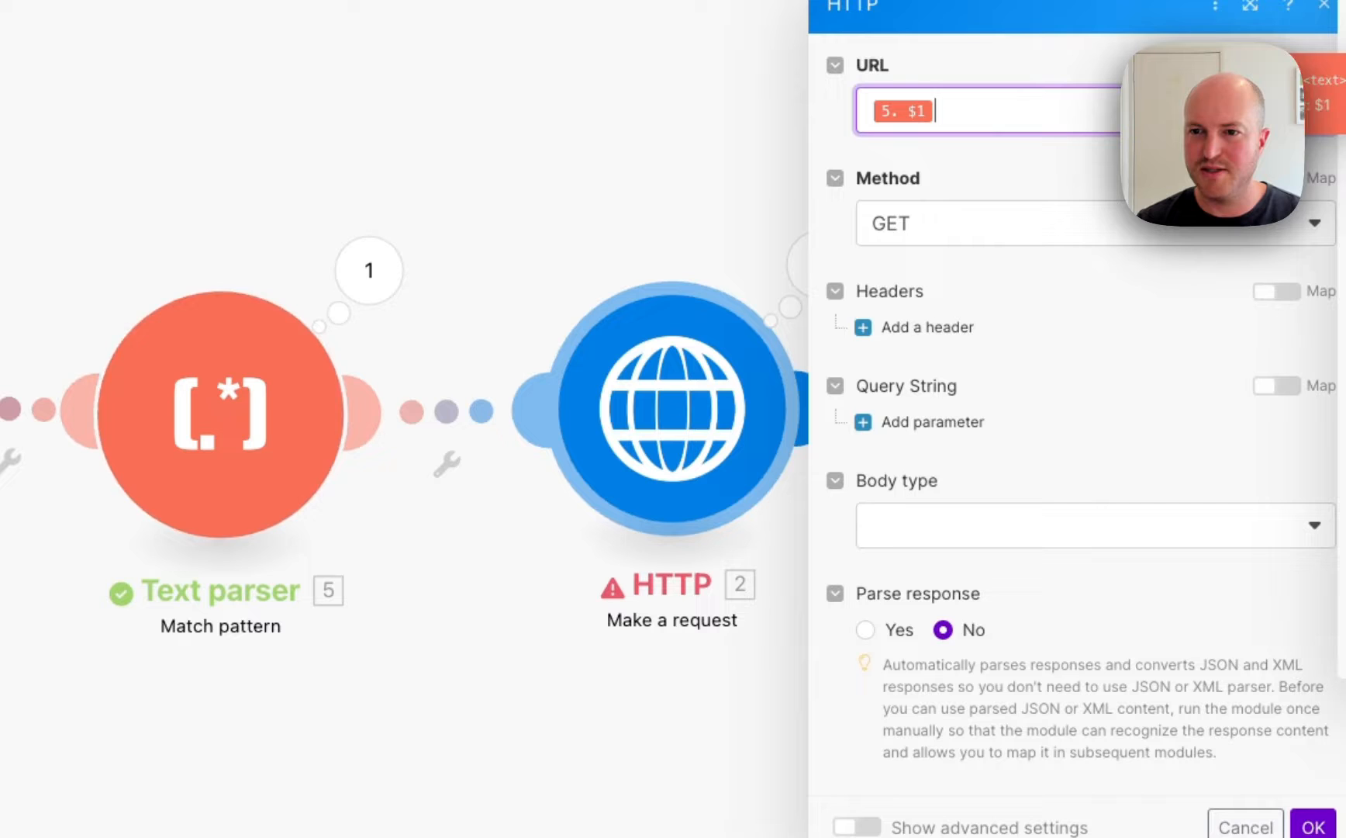
{"action": "left_click", "coordinate": [1323, 827]}
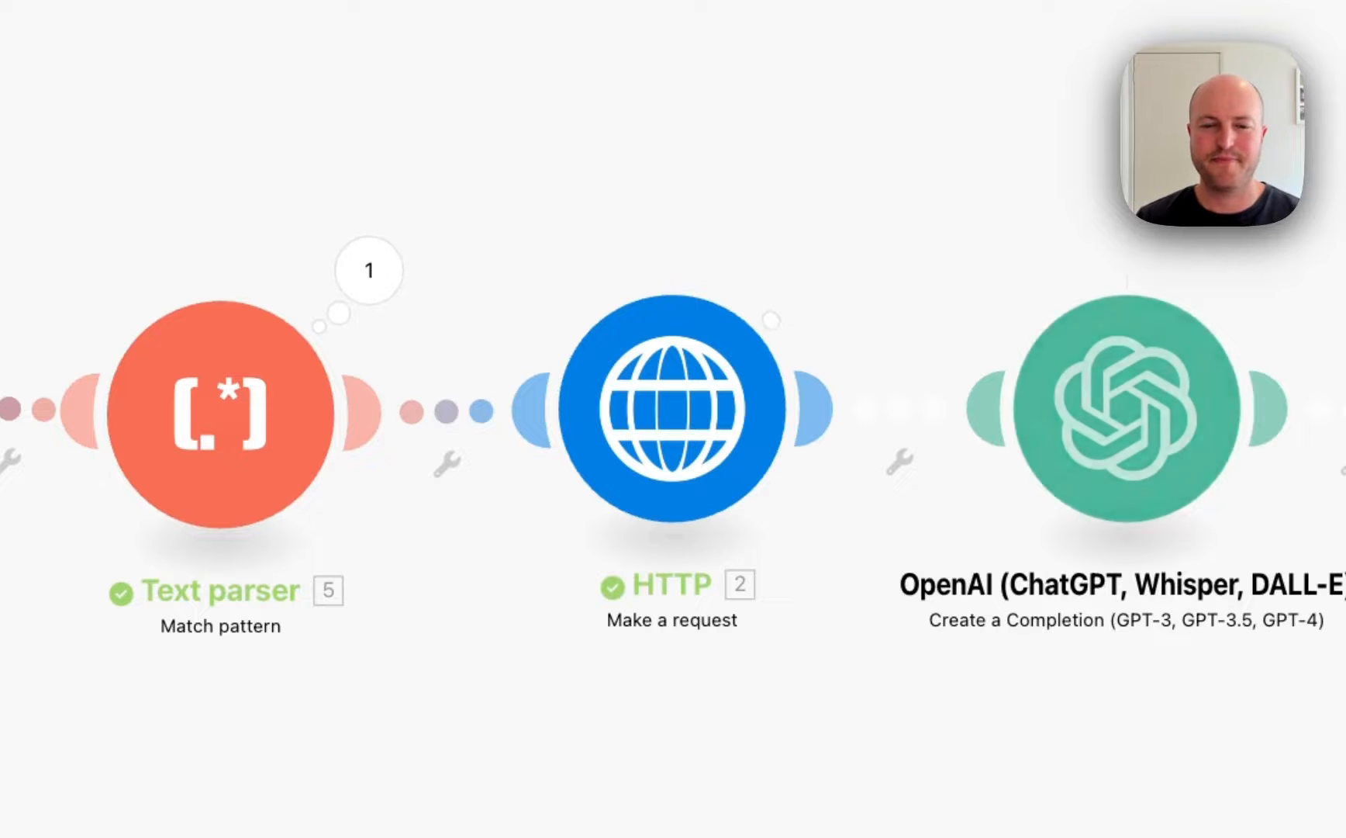
{"action": "left_click", "coordinate": [673, 408]}
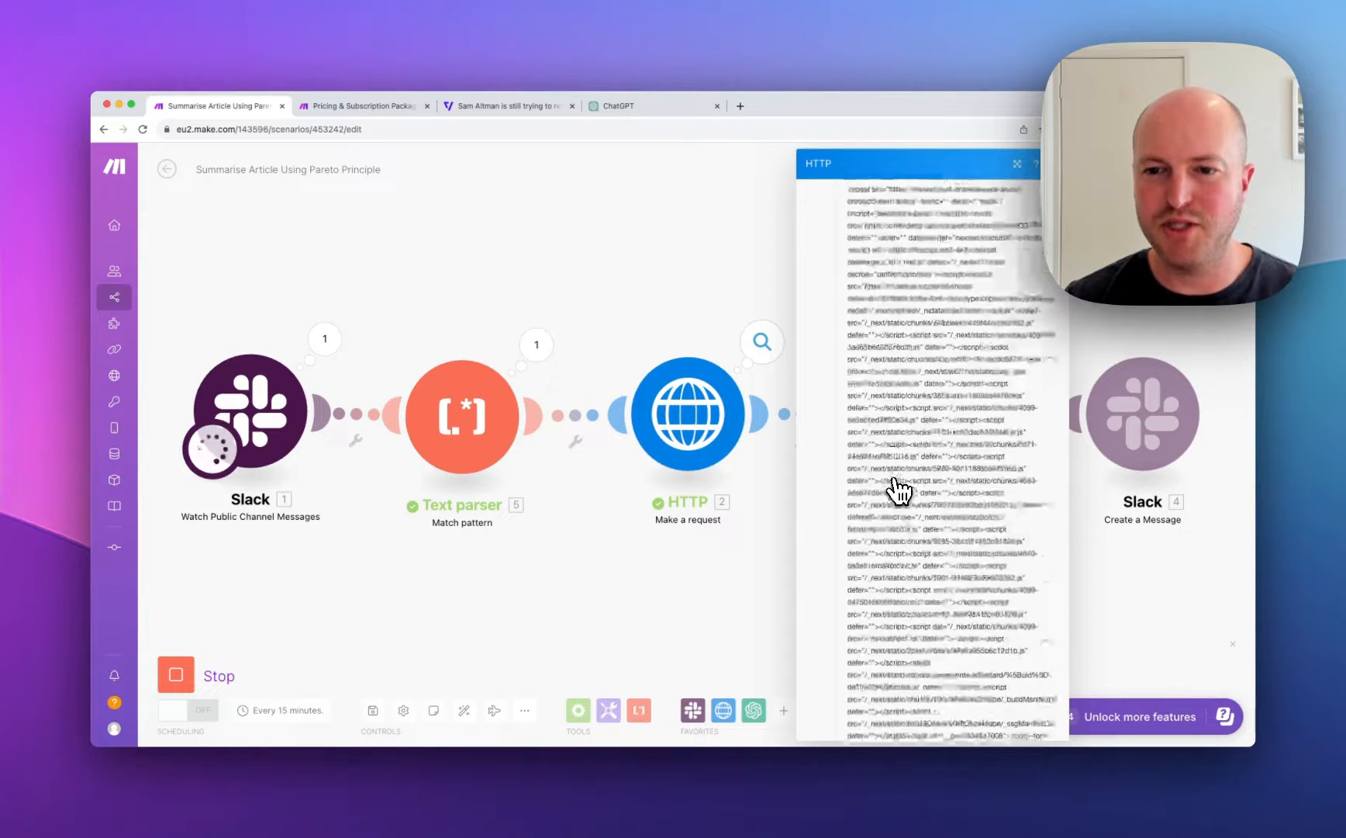
{"action": "scroll", "scroll_direction": "down", "scroll_amount": 3}
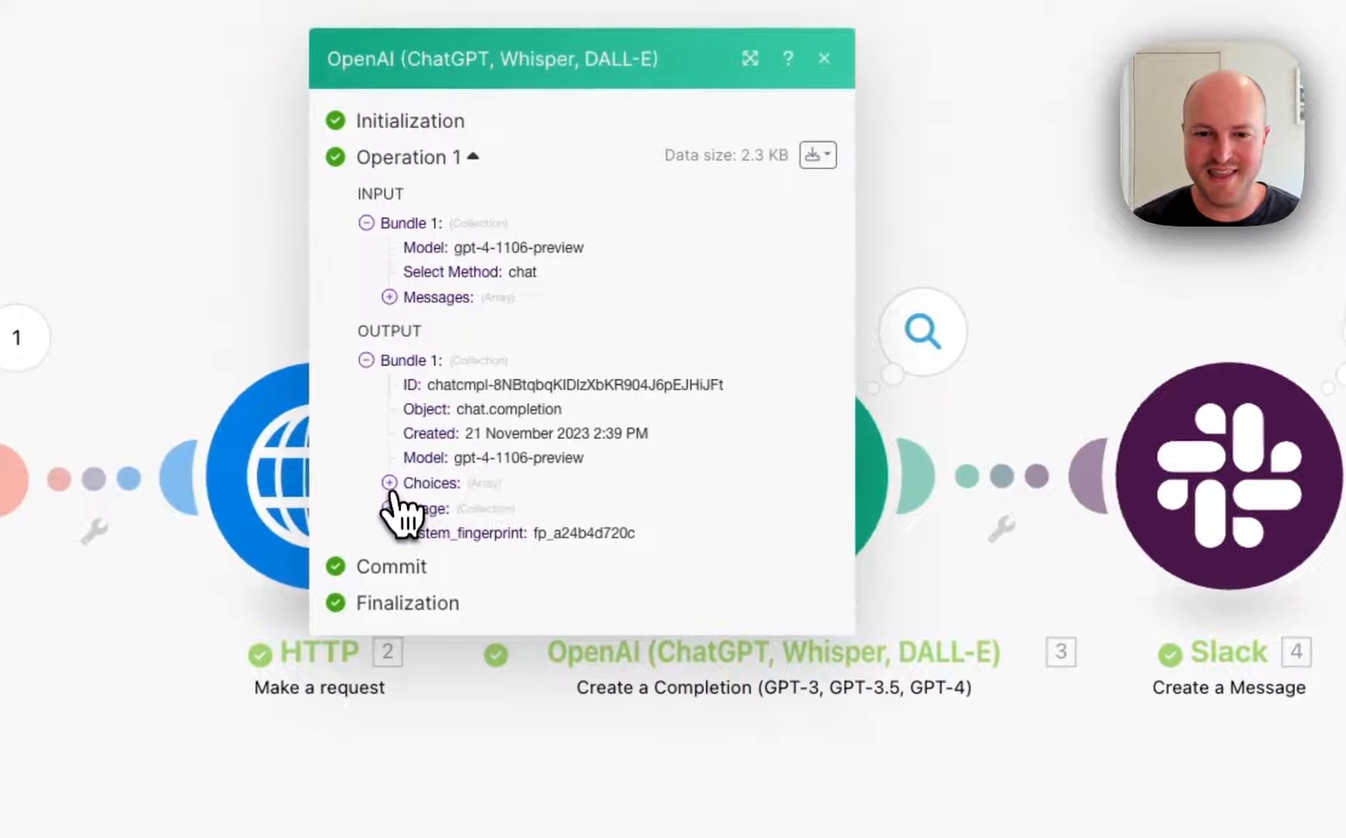
Step: Expand OpenAI output Choices > Message > Content to read the Core Message and Key Points summary
{"action": "left_click", "coordinate": [390, 483]}
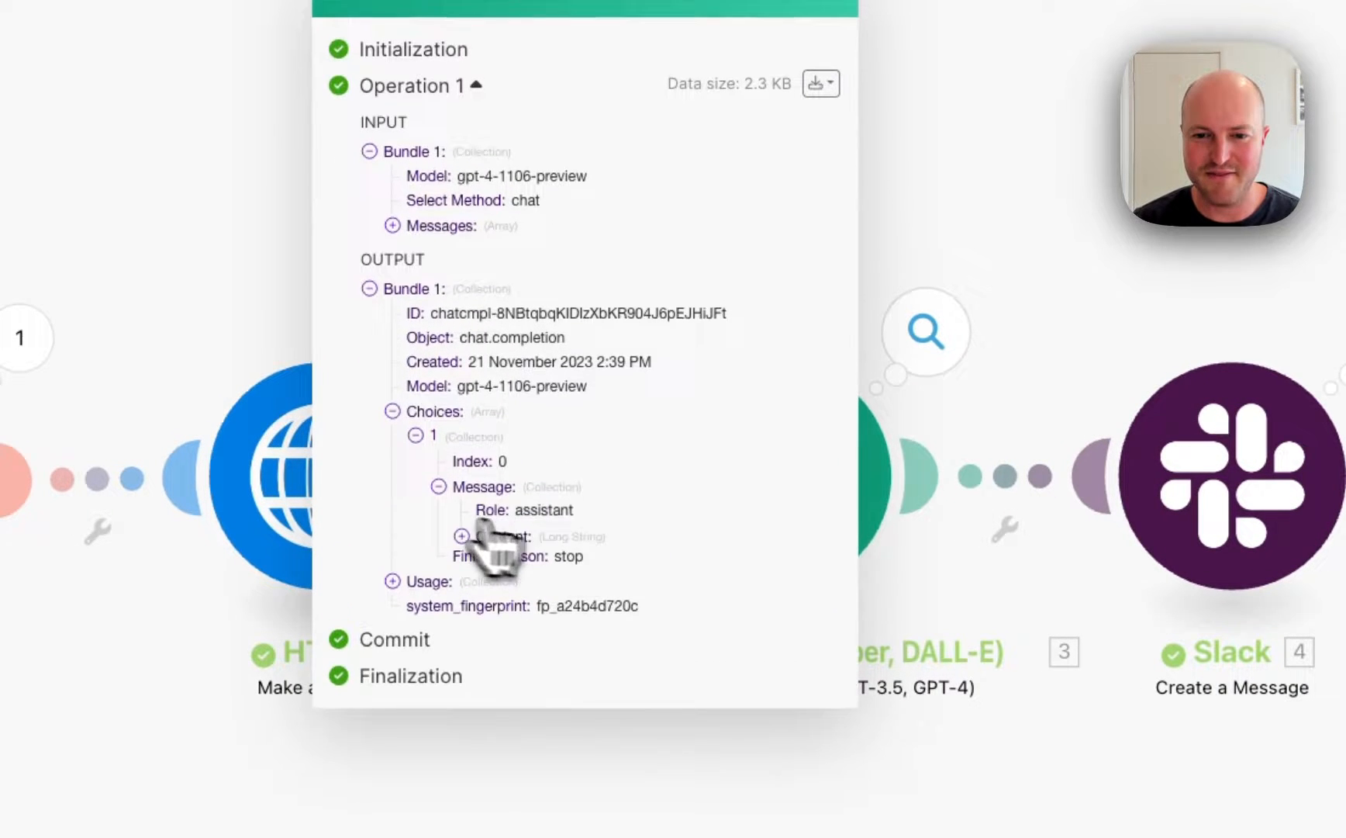
{"action": "left_click", "coordinate": [463, 535]}
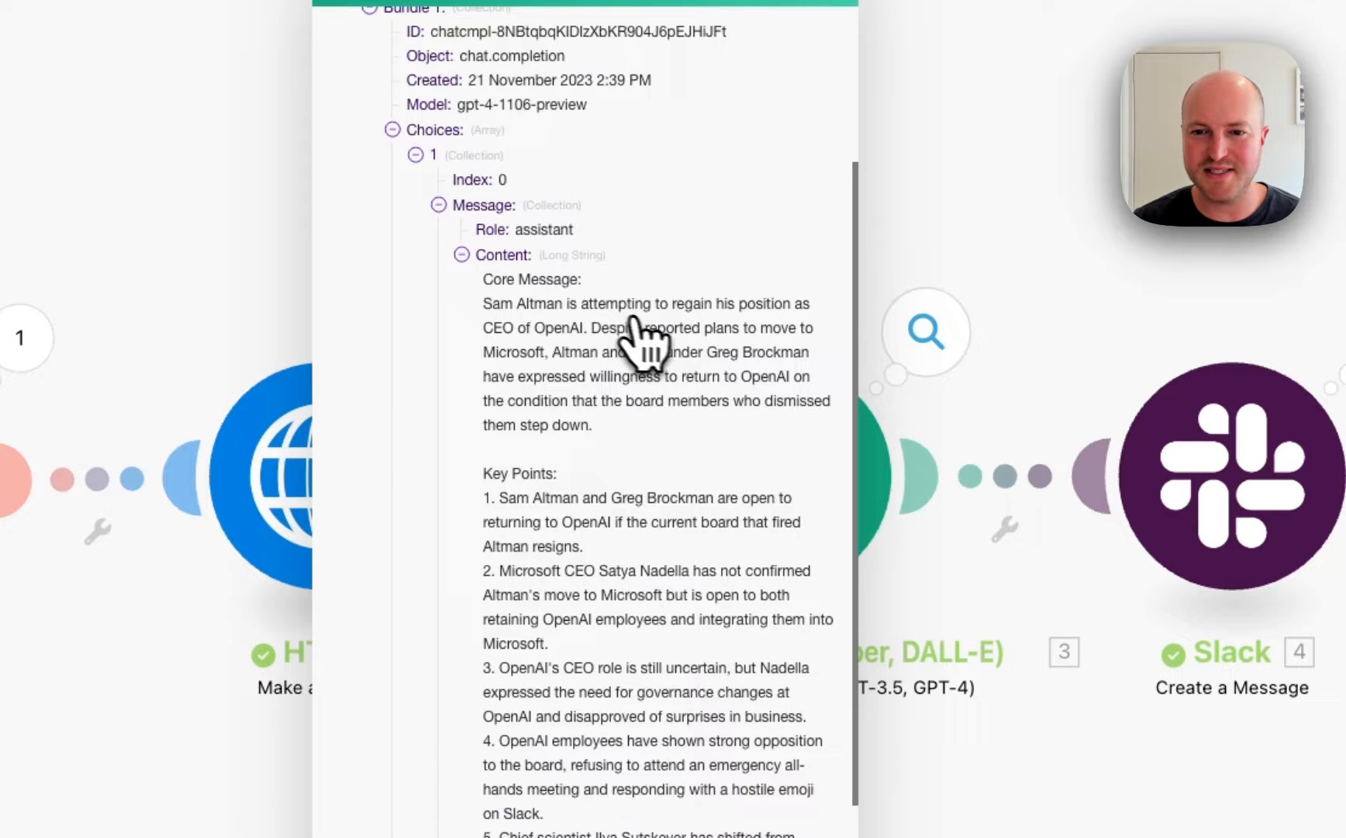
{"action": "mouse_move", "coordinate": [625, 369]}
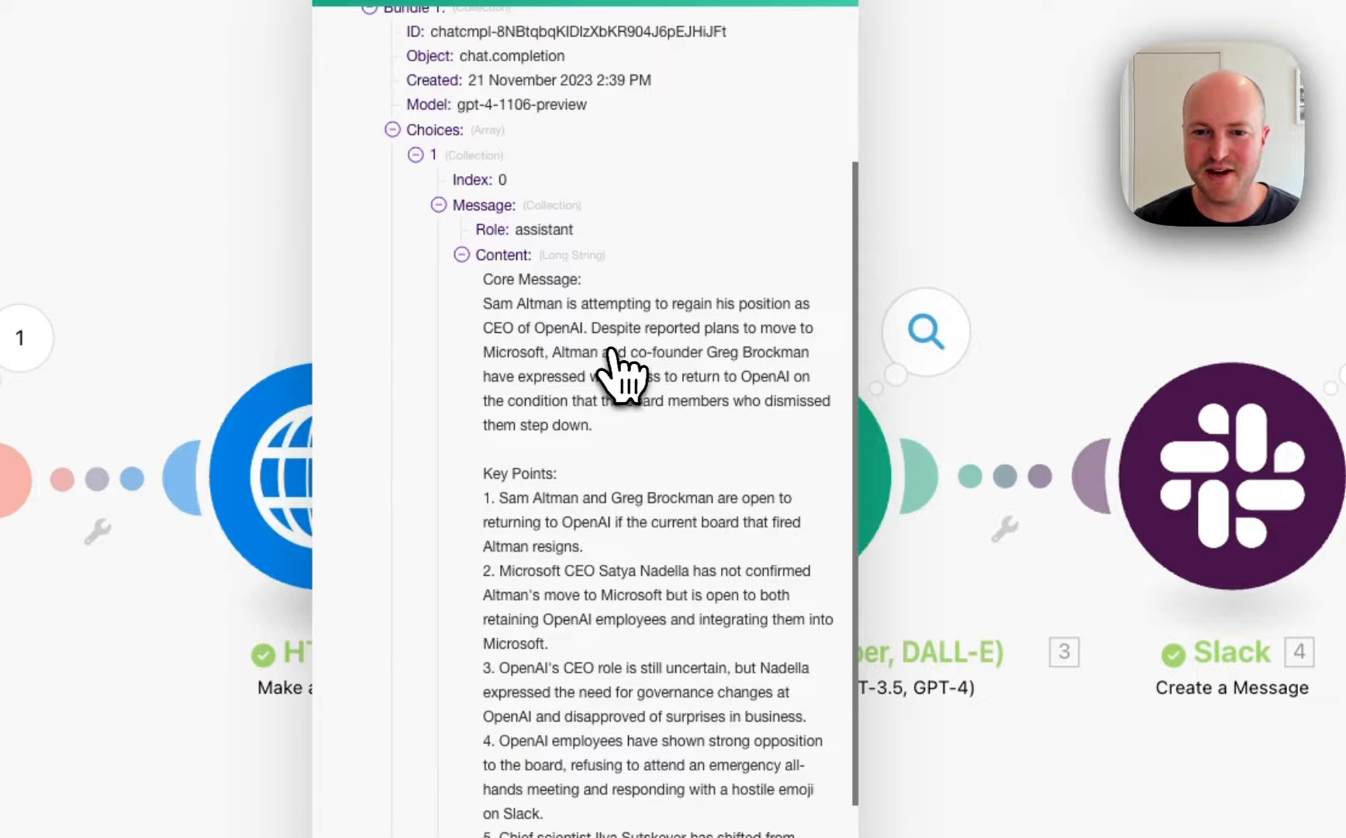
{"action": "scroll", "scroll_direction": "down", "scroll_amount": 3}
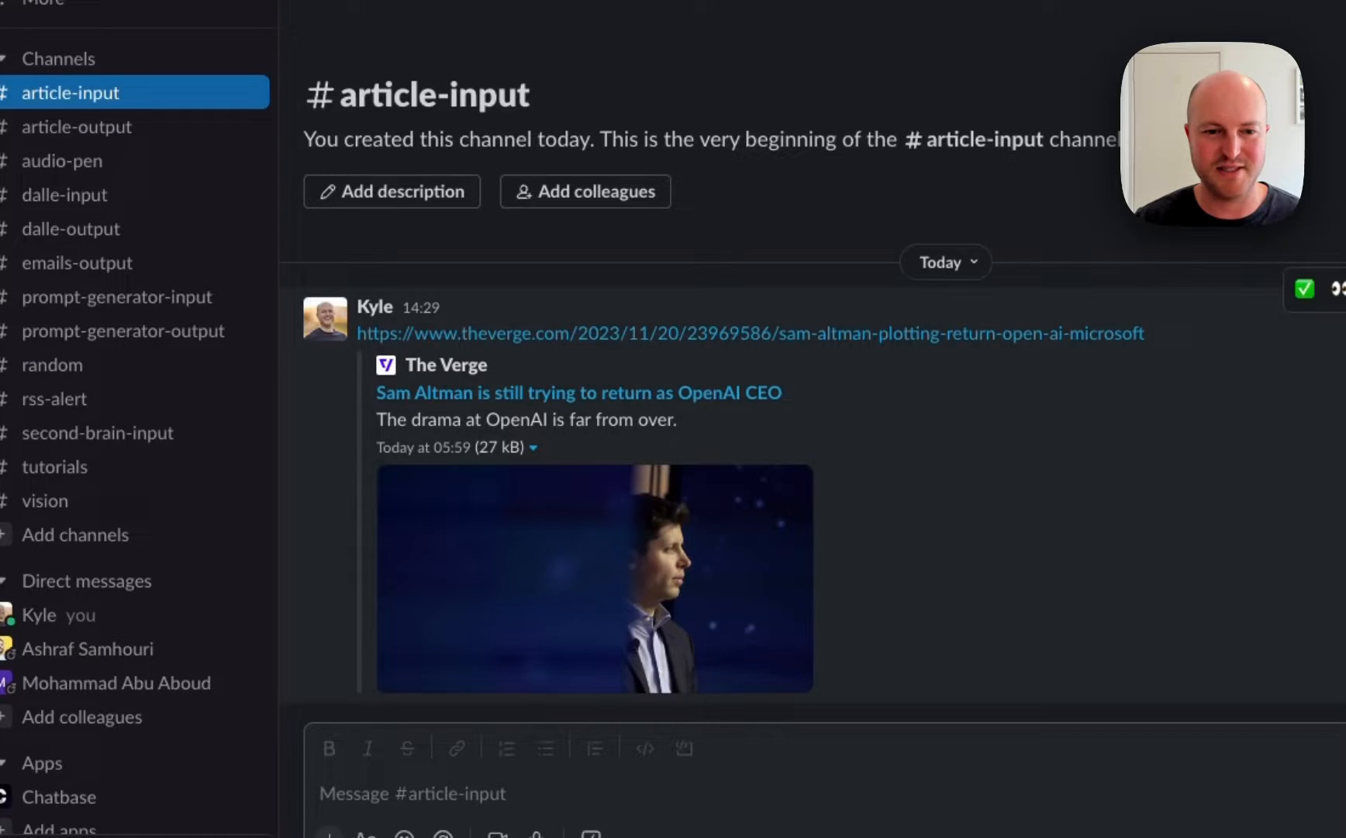
Step: Open Slack's #article-output and highlight the posted Verge article summary
{"action": "left_click", "coordinate": [75, 126]}
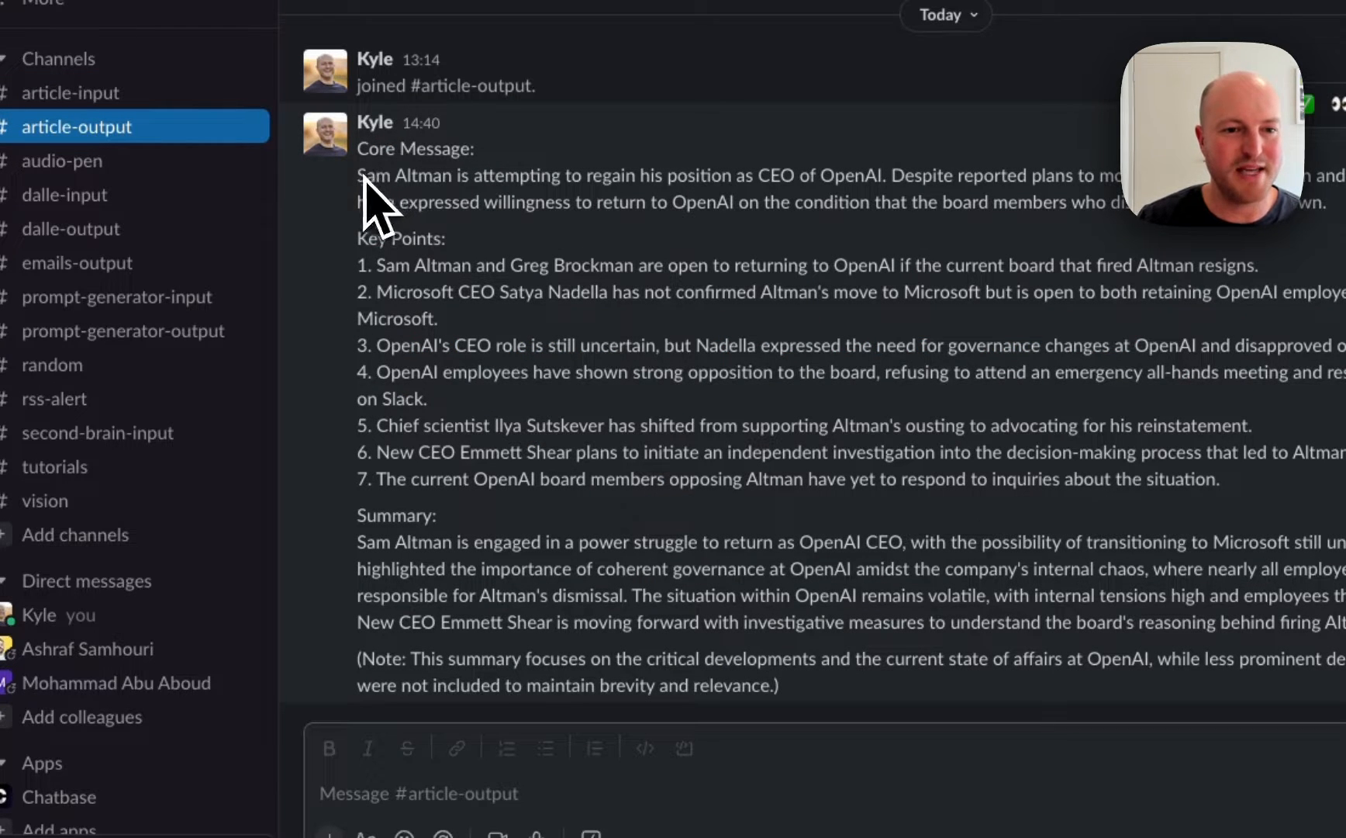
{"action": "left_click_drag", "start_coordinate": [356, 175], "coordinate": [755, 176]}
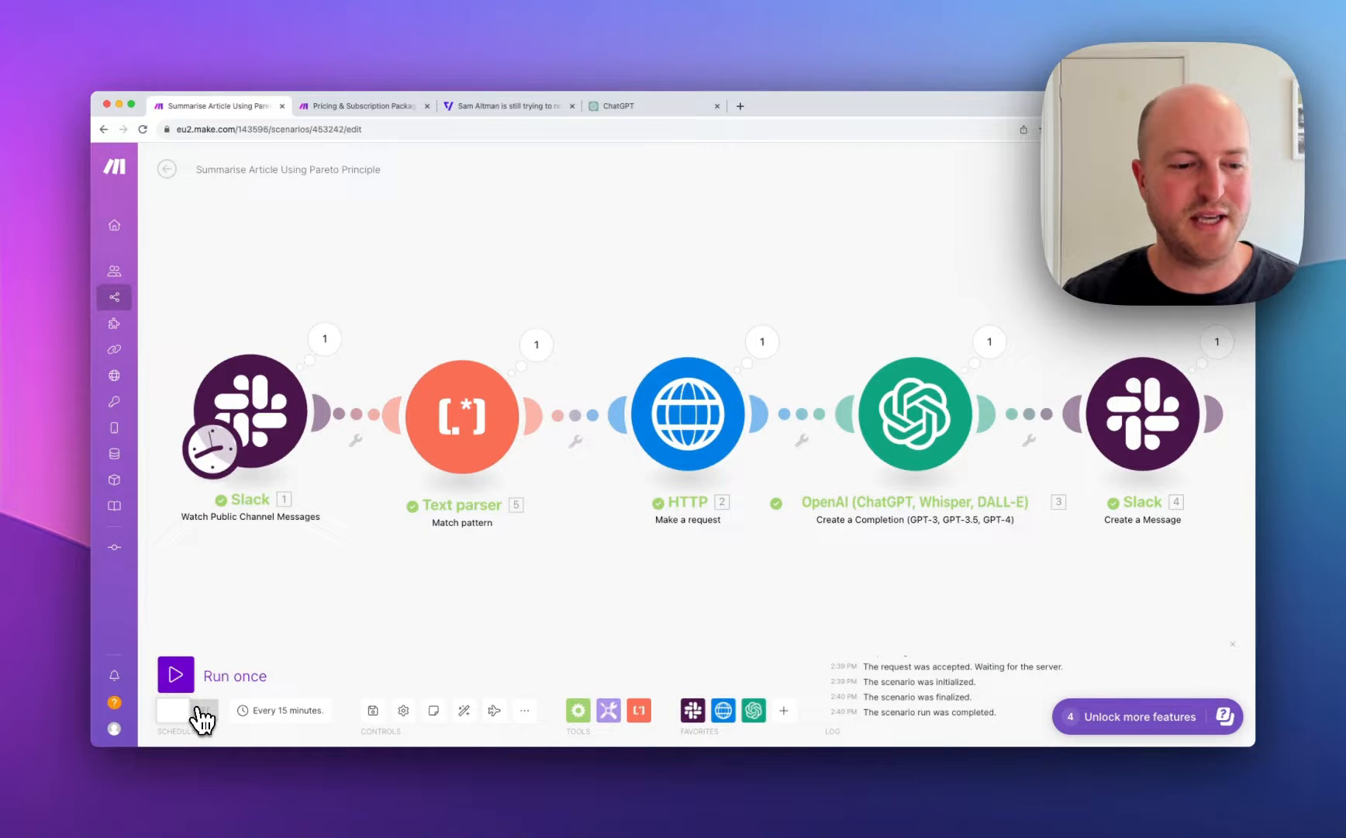
Step: Switch Scheduling on with the 'At regular intervals' 15-minute setting and confirm
{"action": "left_click", "coordinate": [186, 710]}
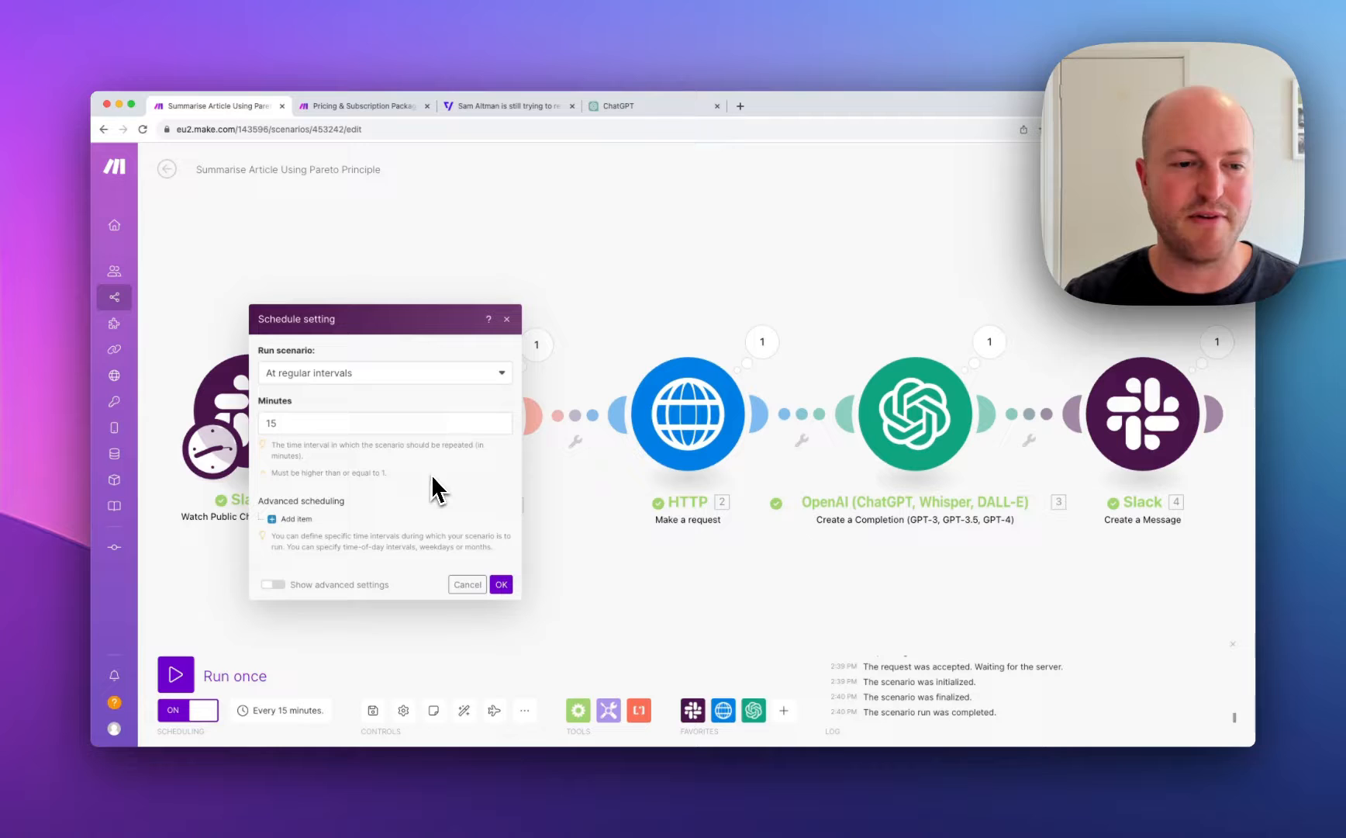
{"action": "left_click", "coordinate": [500, 584]}
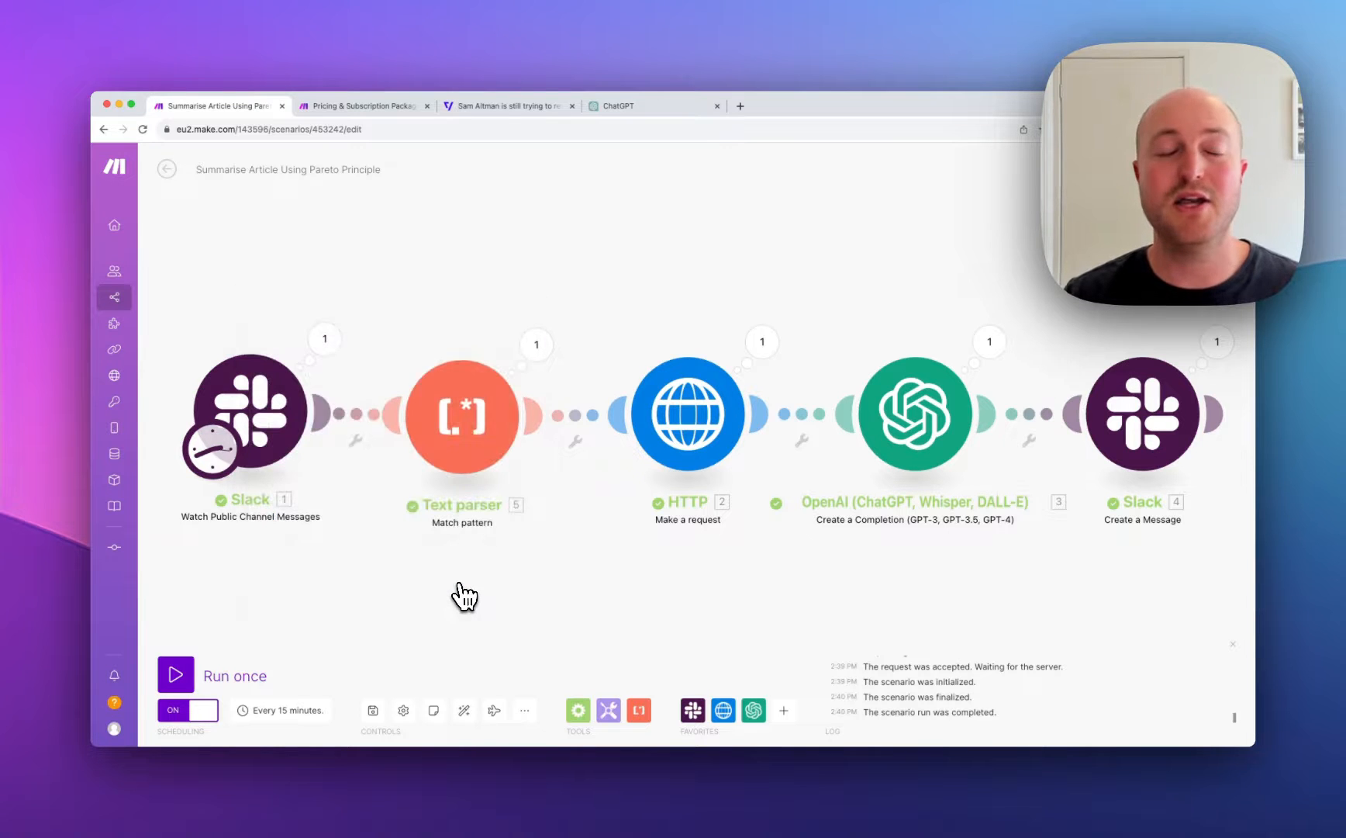